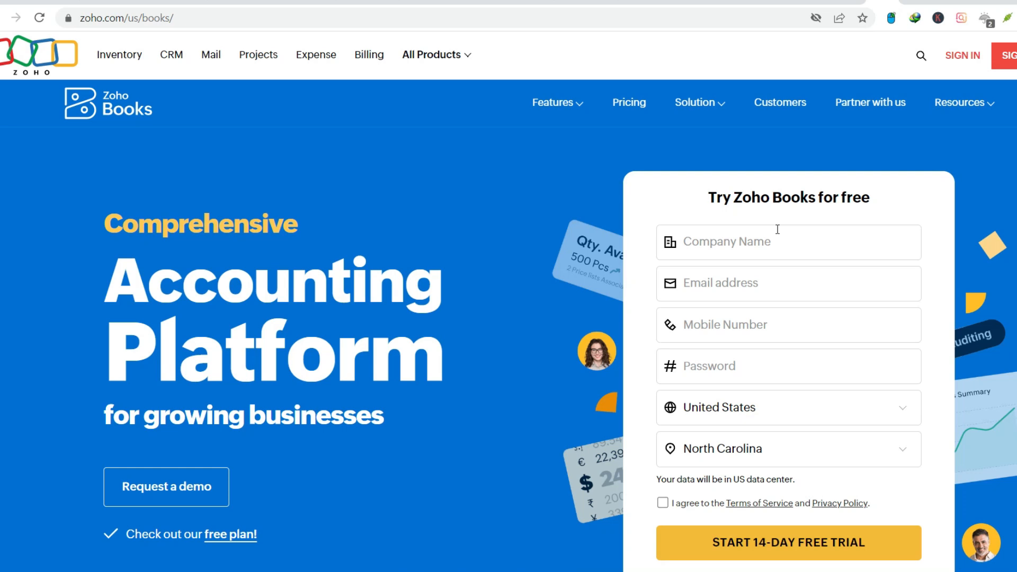
- Scroll past the free-trial form to the 'Trusted by businesses and CPAs worldwide' logos
{"action": "scroll", "scroll_direction": "down", "scroll_amount": 3}
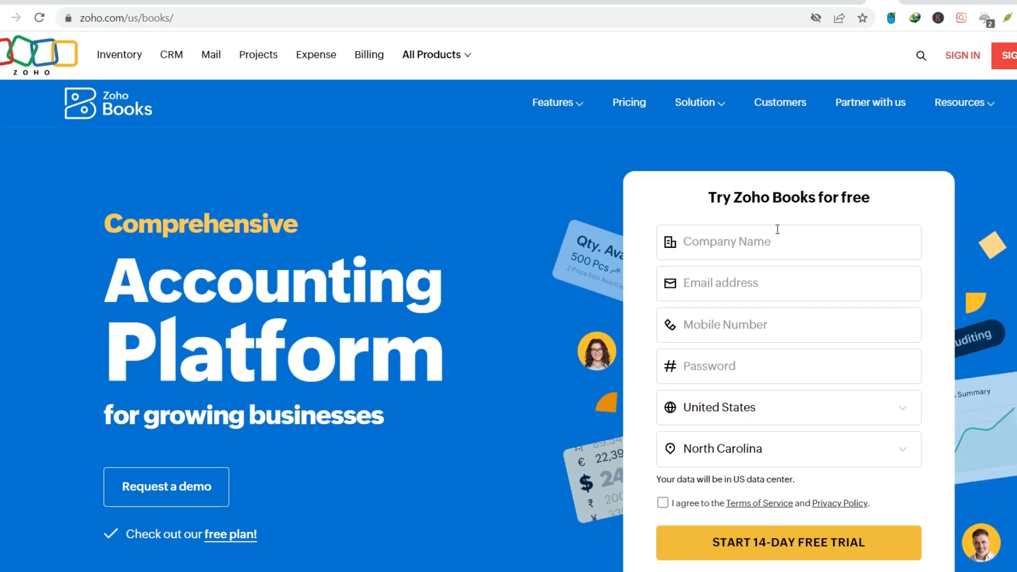
{"action": "scroll", "scroll_direction": "down", "scroll_amount": 3}
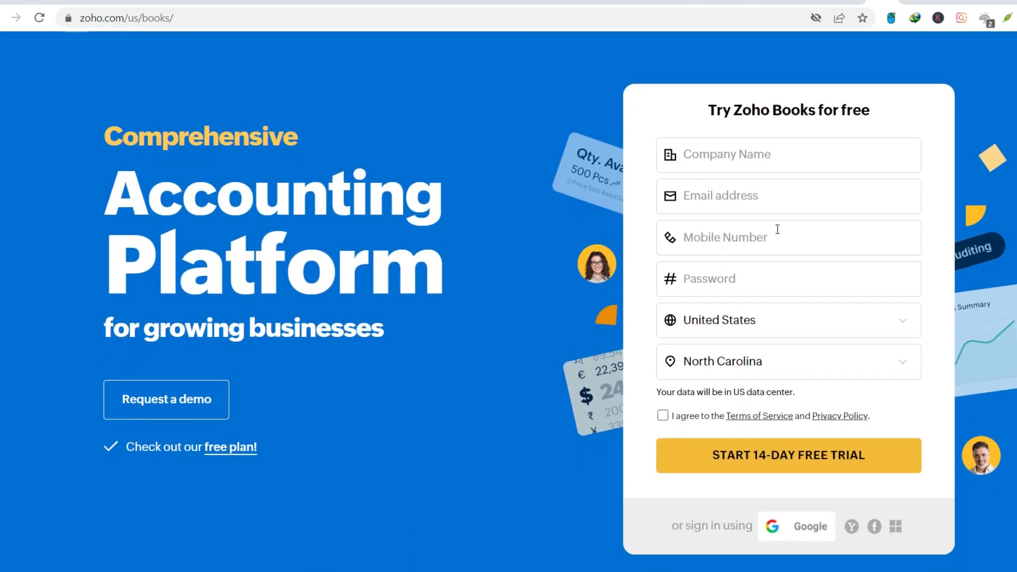
{"action": "scroll", "scroll_direction": "down", "scroll_amount": 3}
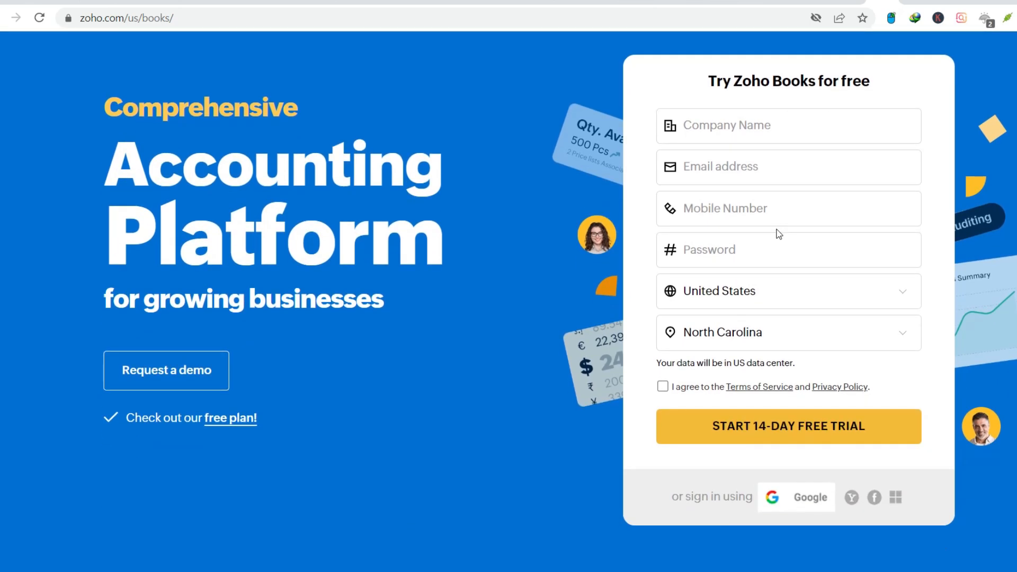
{"action": "scroll", "scroll_direction": "down", "scroll_amount": 3}
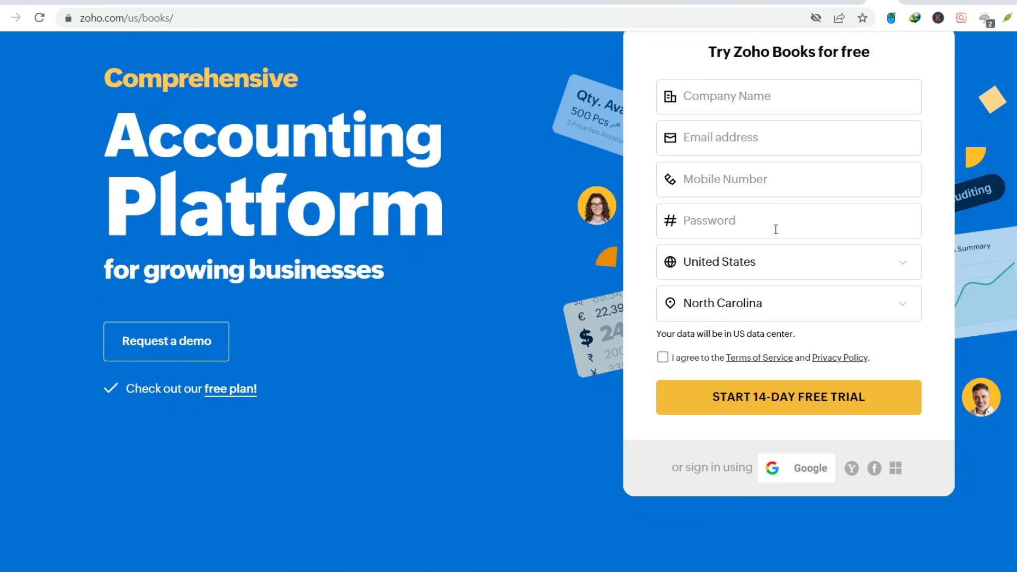
{"action": "scroll", "scroll_direction": "down", "scroll_amount": 3}
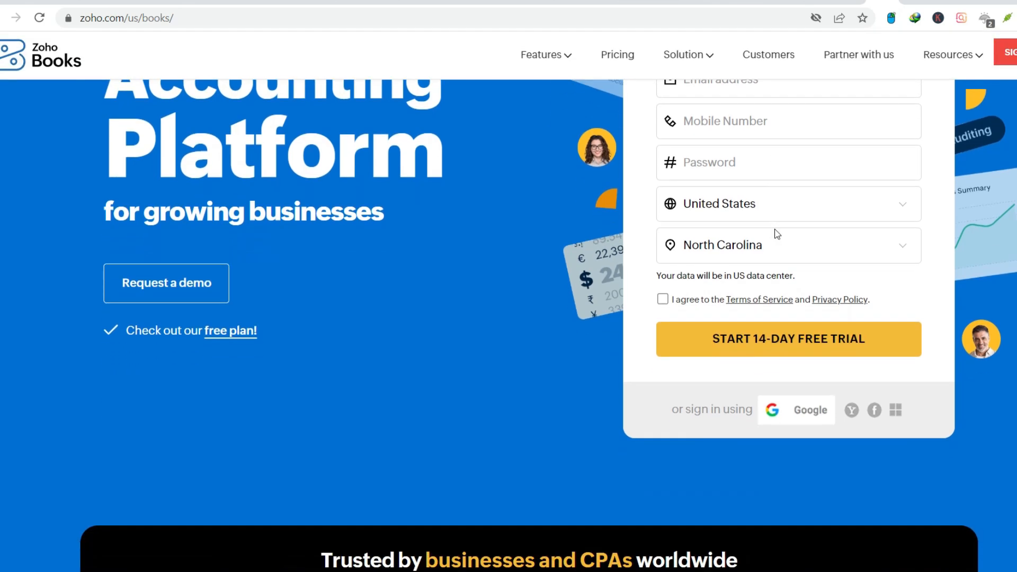
{"action": "mouse_move", "coordinate": [727, 211]}
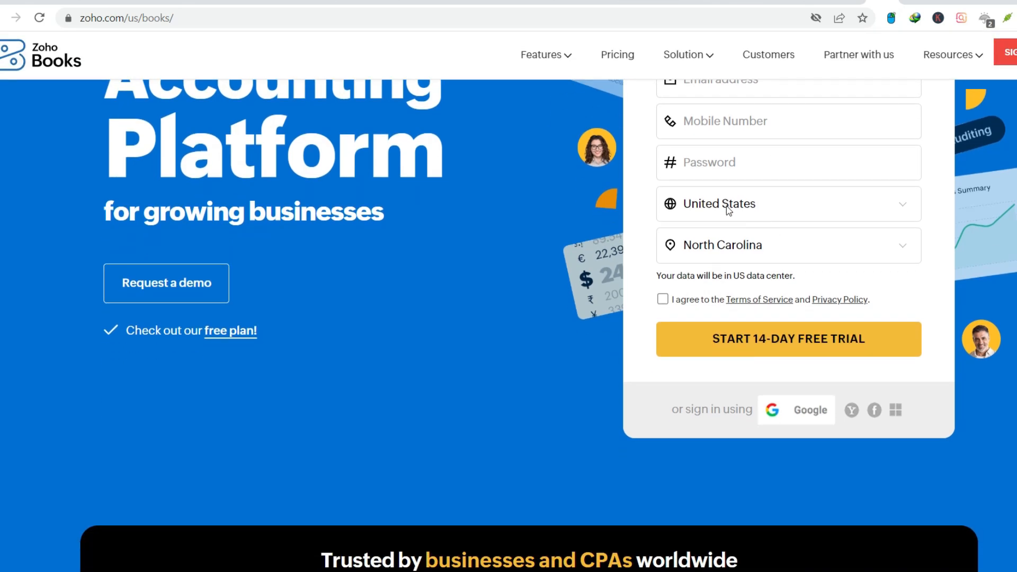
{"action": "scroll", "scroll_direction": "down", "scroll_amount": 3}
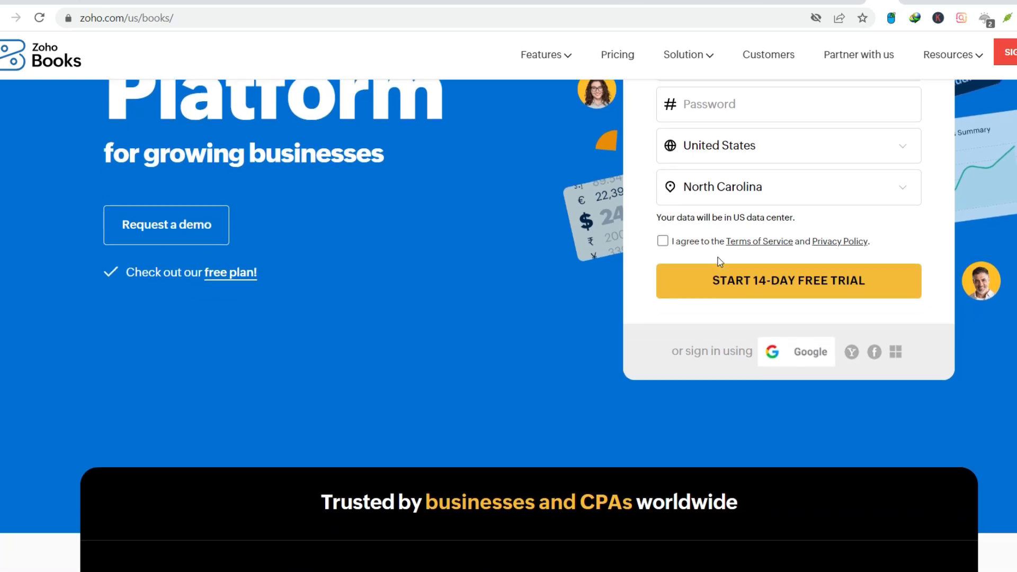
{"action": "scroll", "scroll_direction": "down", "scroll_amount": 3}
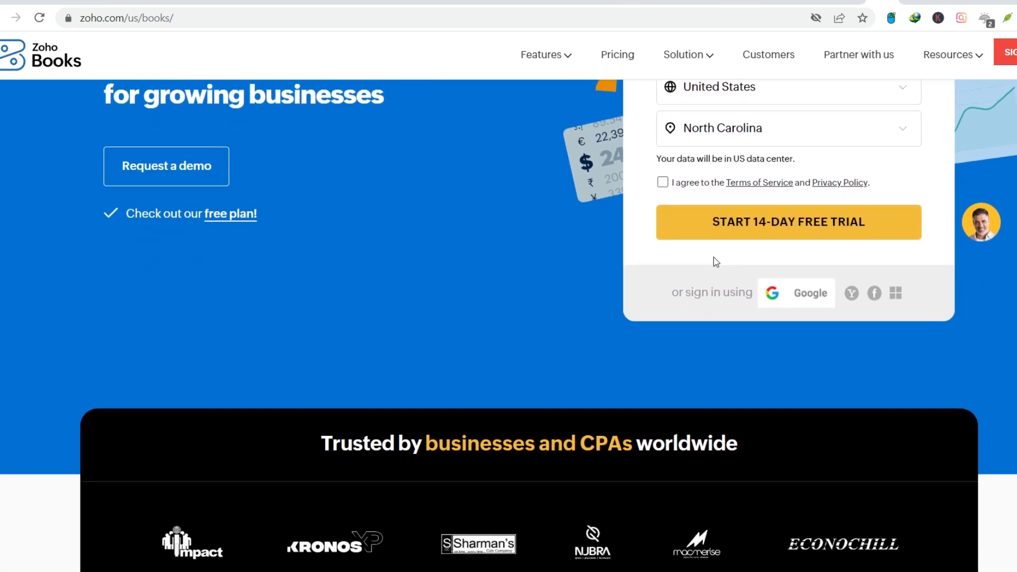
{"action": "scroll", "scroll_direction": "down", "scroll_amount": 3}
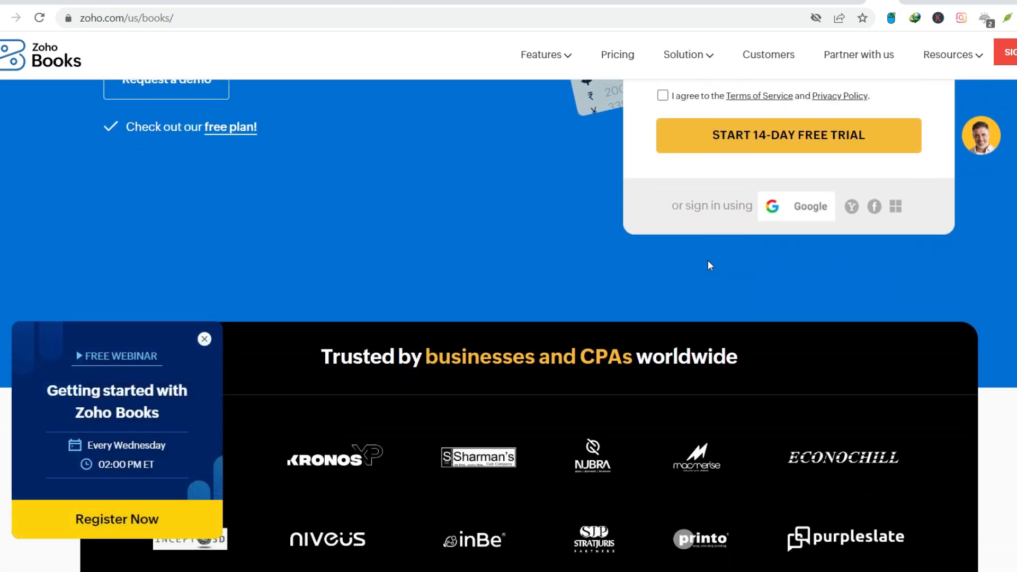
- Close the free webinar pop-up and highlight part of the 'Trusted by businesses' heading
{"action": "scroll", "scroll_direction": "down", "scroll_amount": 3}
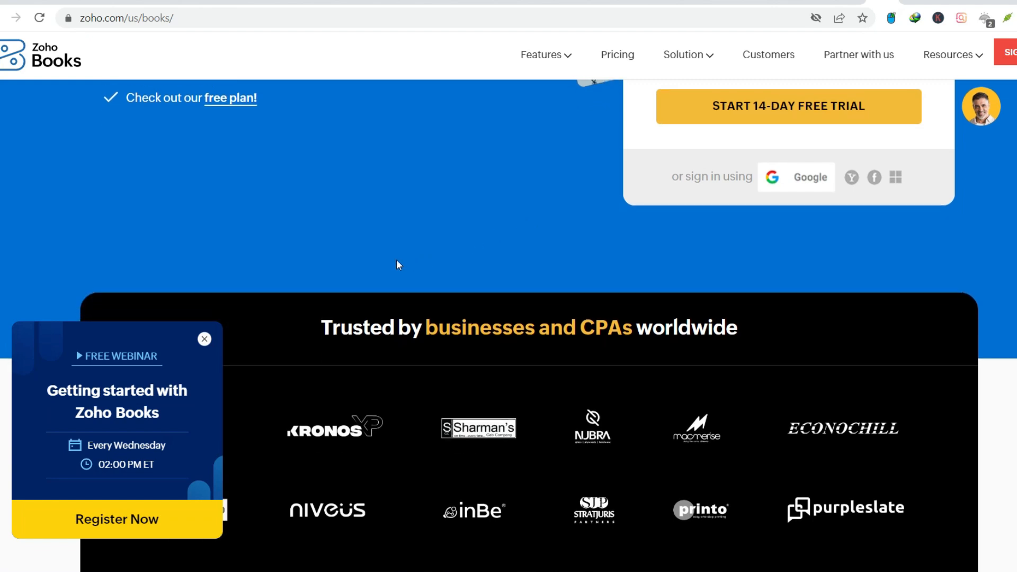
{"action": "left_click", "coordinate": [204, 339]}
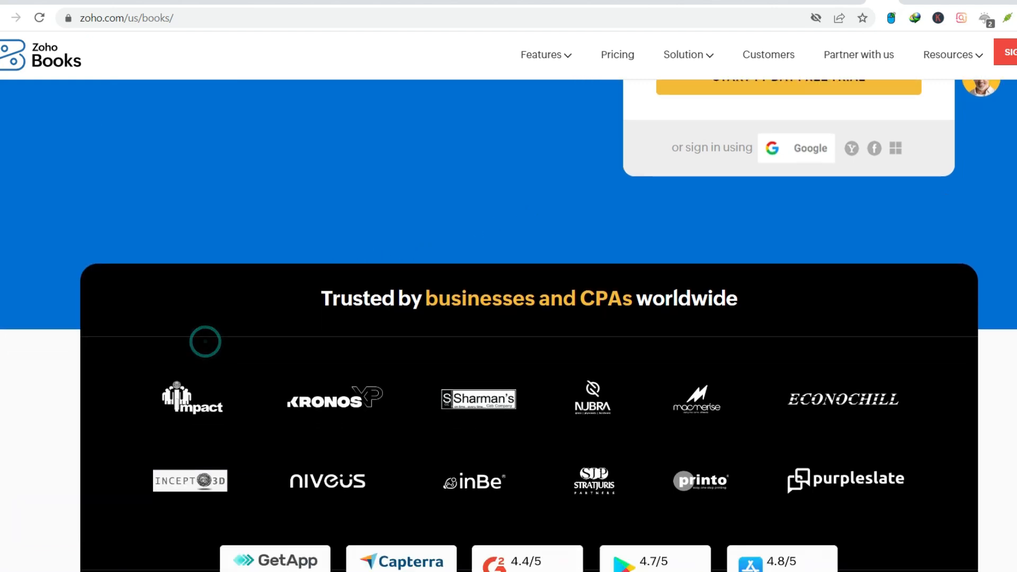
{"action": "left_click_drag", "start_coordinate": [320, 298], "coordinate": [574, 298]}
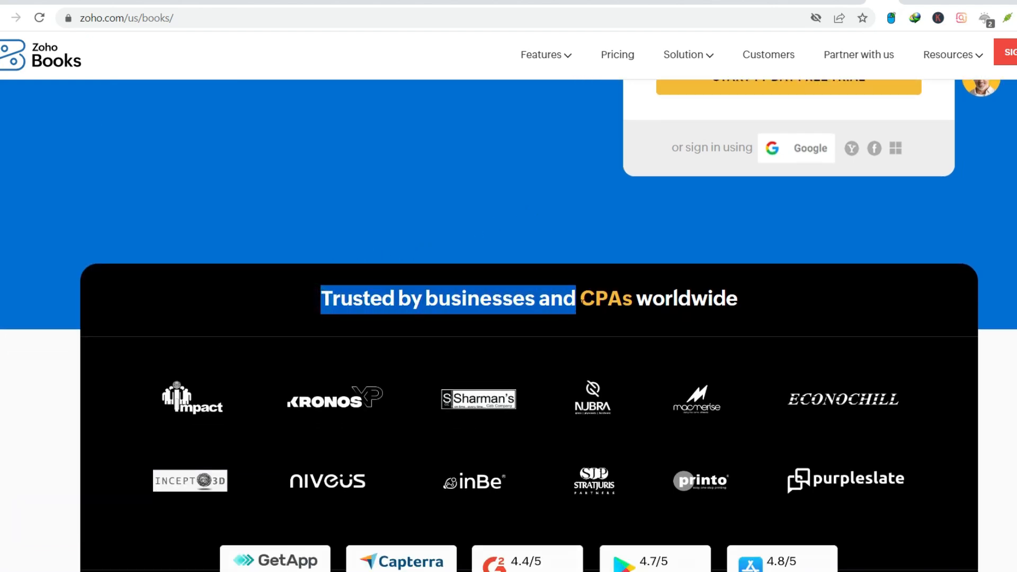
- Scroll past the review-rating badges to the Spotlight section on unlocking business growth
{"action": "scroll", "scroll_direction": "down", "scroll_amount": 3}
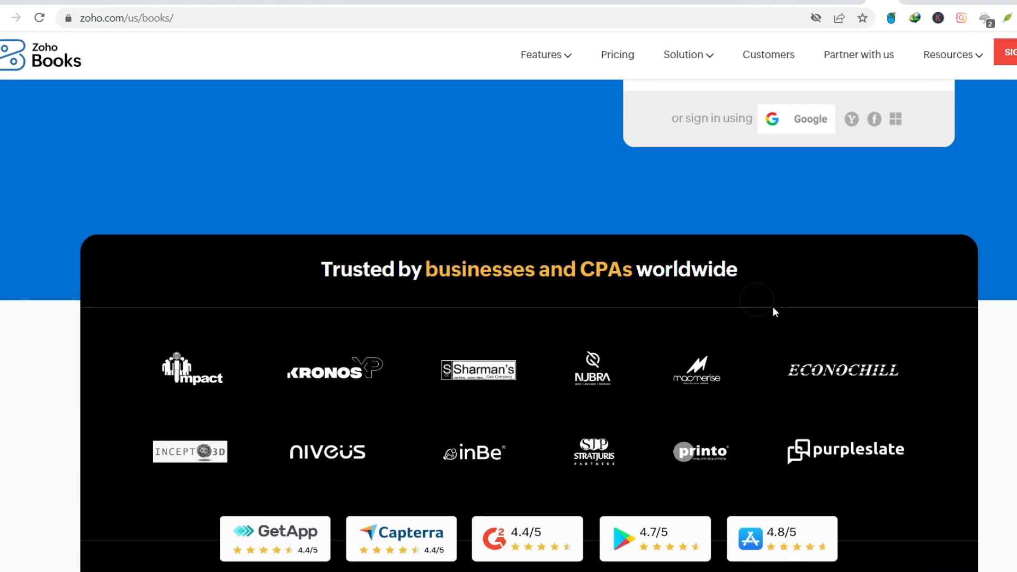
{"action": "scroll", "scroll_direction": "down", "scroll_amount": 3}
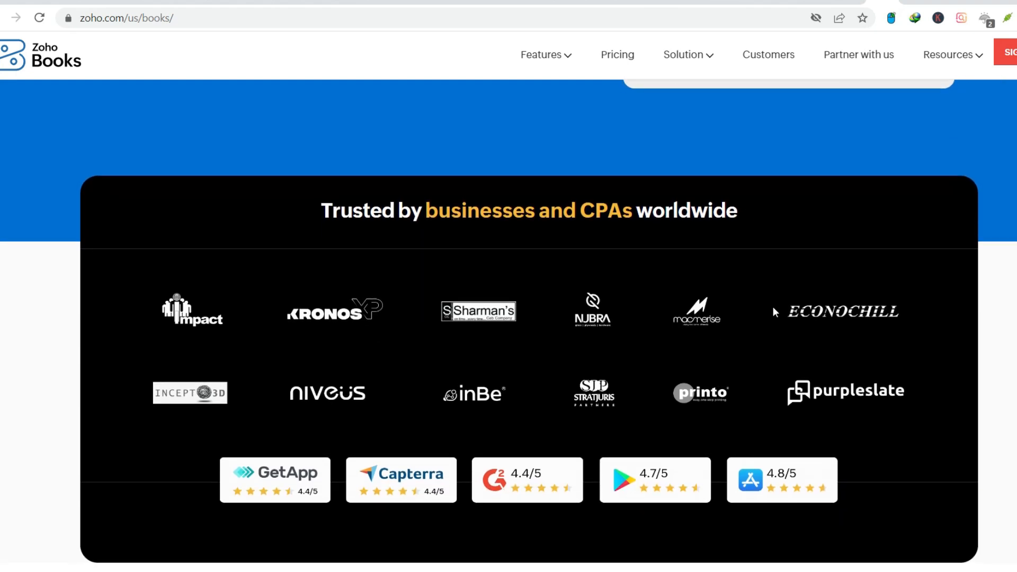
{"action": "scroll", "scroll_direction": "down", "scroll_amount": 3}
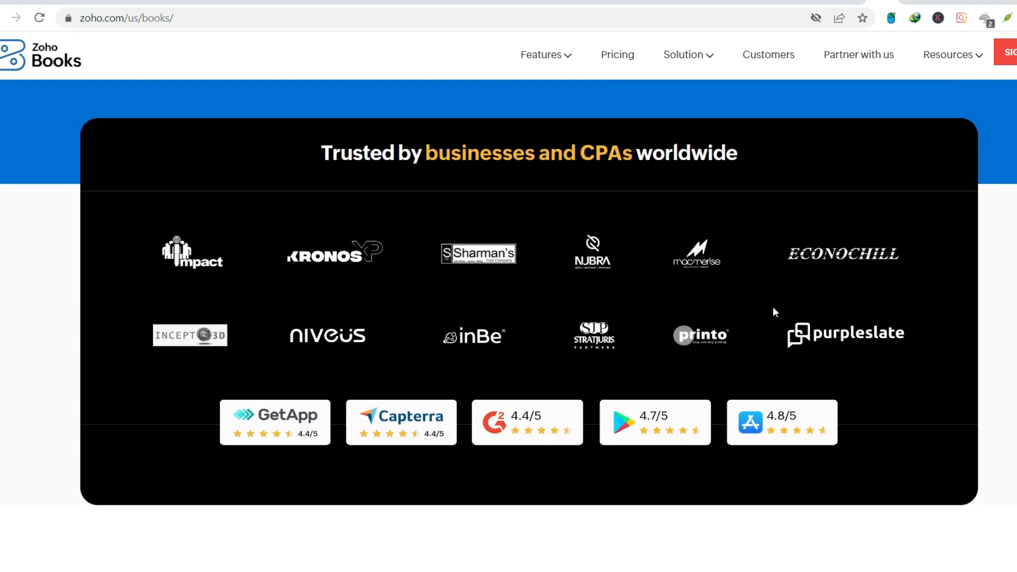
{"action": "scroll", "scroll_direction": "down", "scroll_amount": 3}
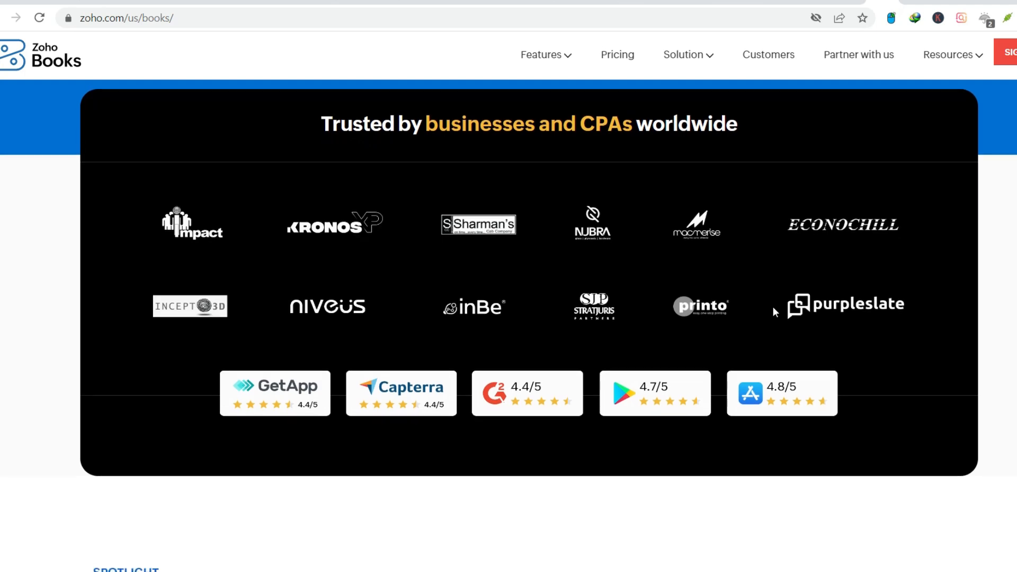
{"action": "scroll", "scroll_direction": "down", "scroll_amount": 3}
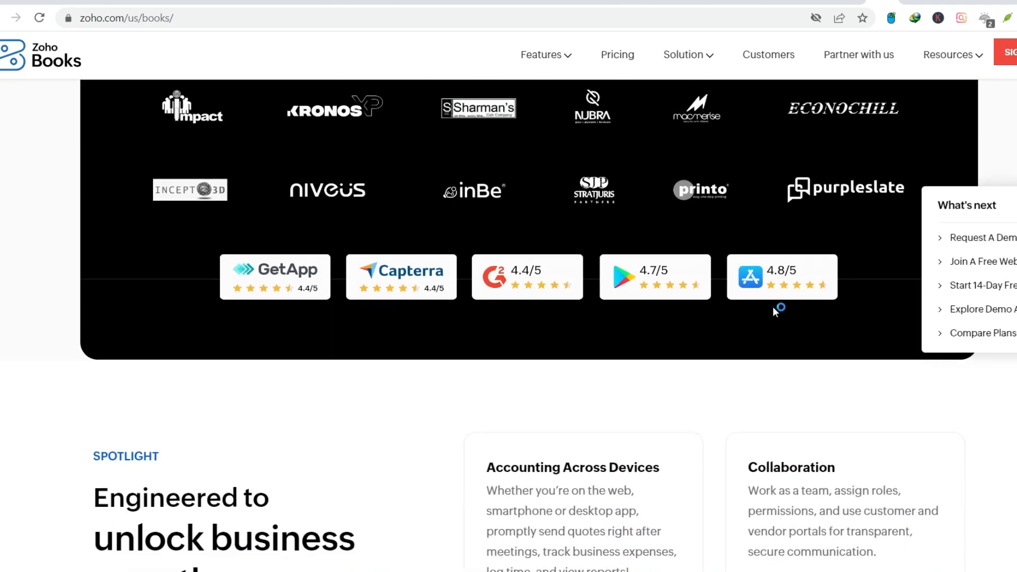
{"action": "scroll", "scroll_direction": "down", "scroll_amount": 3}
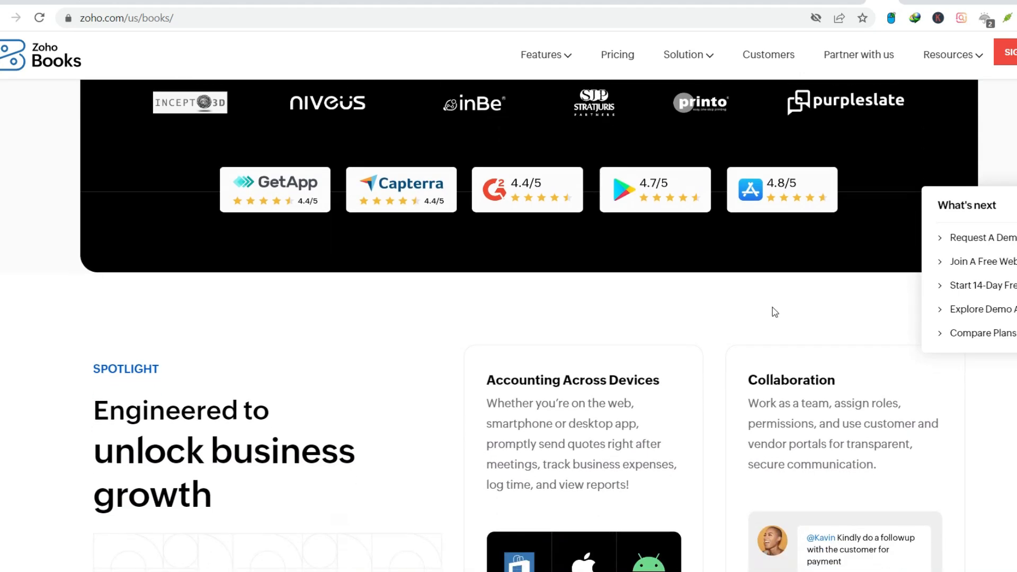
{"action": "scroll", "scroll_direction": "down", "scroll_amount": 3}
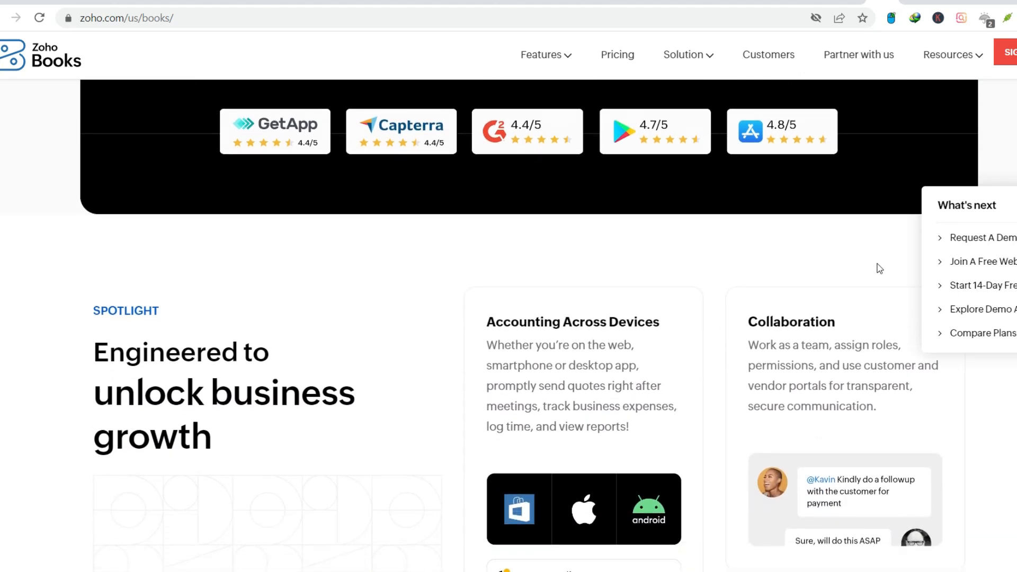
{"action": "mouse_move", "coordinate": [995, 266]}
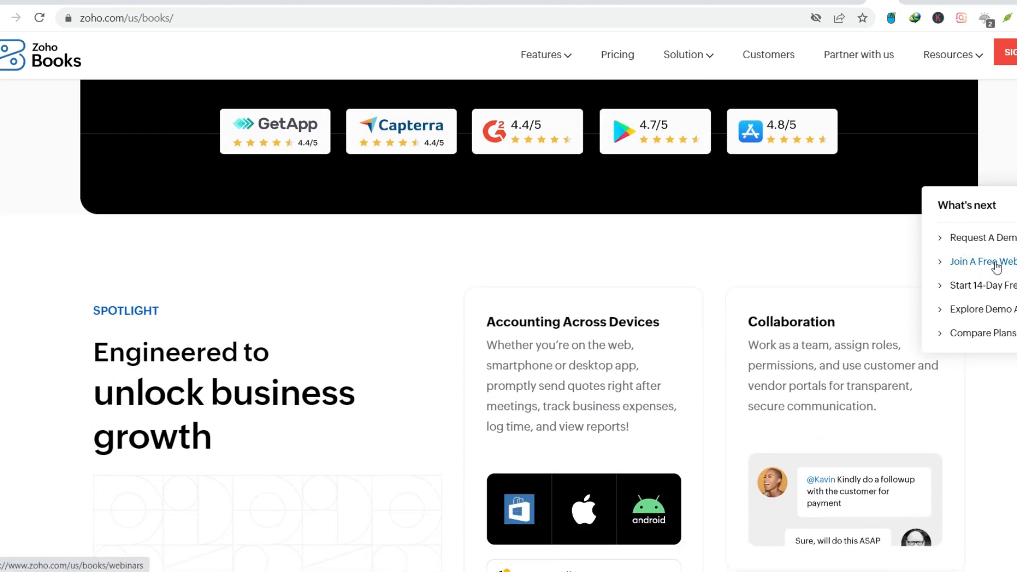
- Scroll through the Spotlight feature cards including Sell globally
{"action": "scroll", "scroll_direction": "down", "scroll_amount": 3}
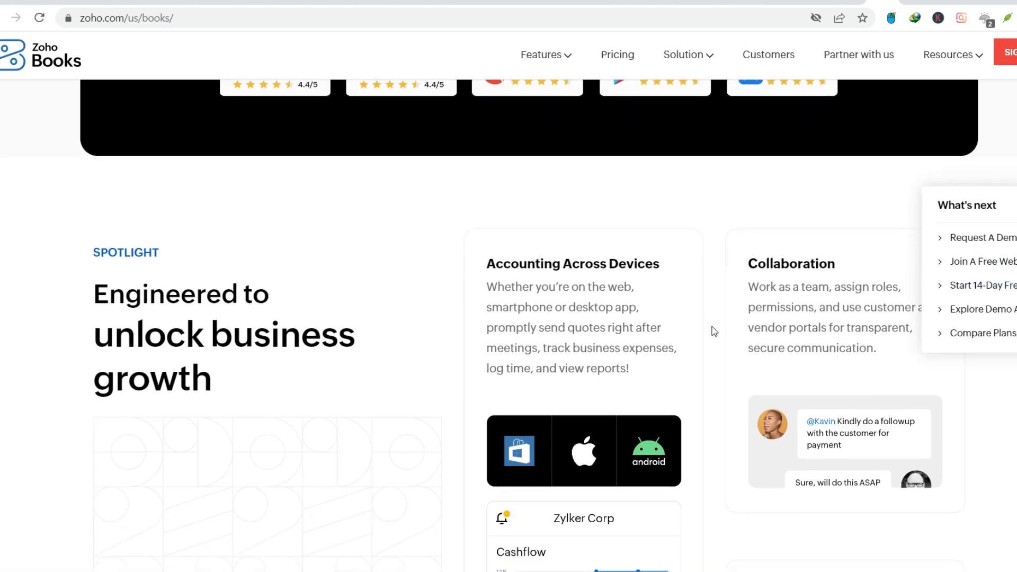
{"action": "scroll", "scroll_direction": "down", "scroll_amount": 3}
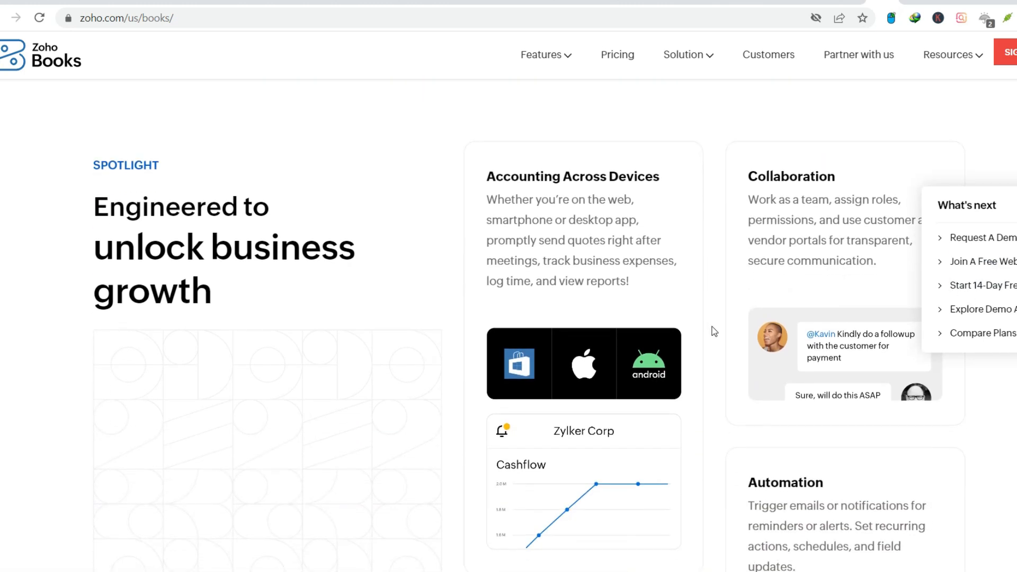
{"action": "scroll", "scroll_direction": "down", "scroll_amount": 3}
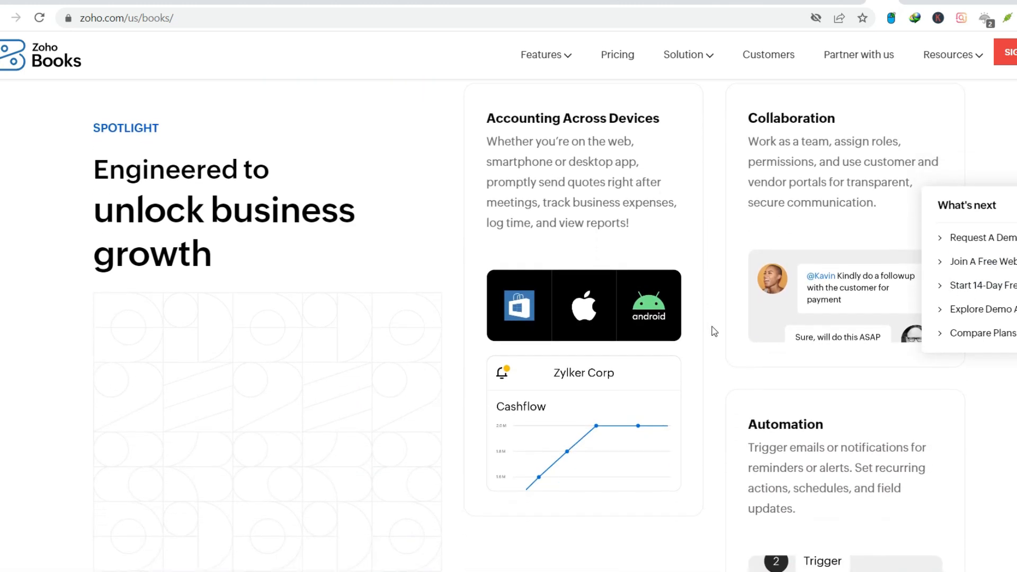
{"action": "scroll", "scroll_direction": "down", "scroll_amount": 3}
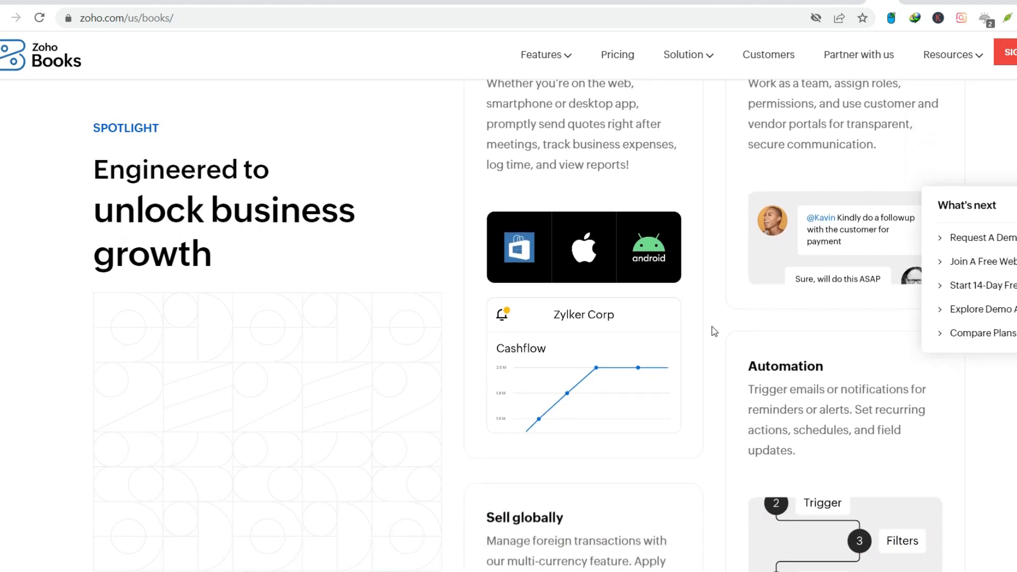
{"action": "scroll", "scroll_direction": "down", "scroll_amount": 3}
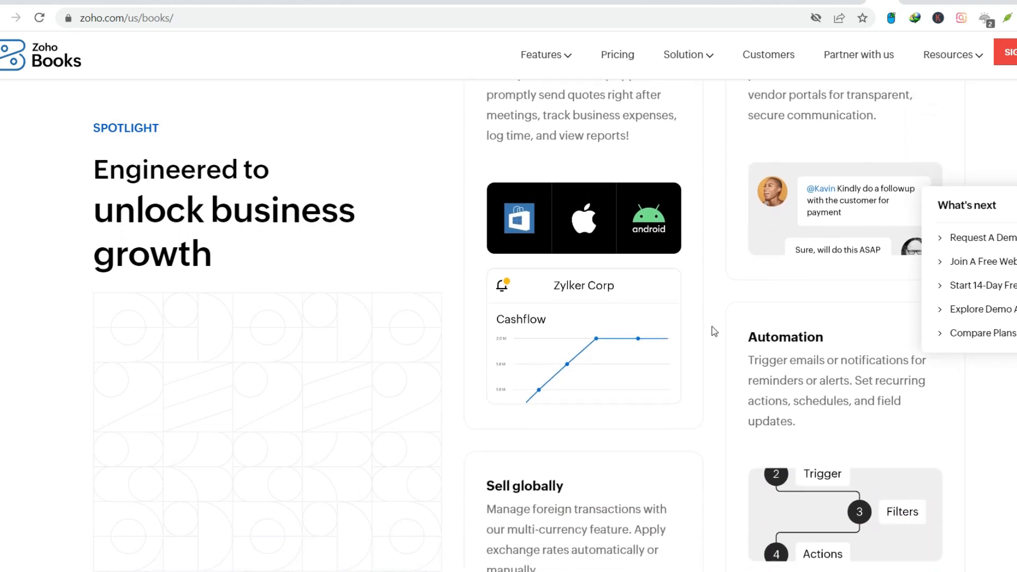
{"action": "scroll", "scroll_direction": "down", "scroll_amount": 3}
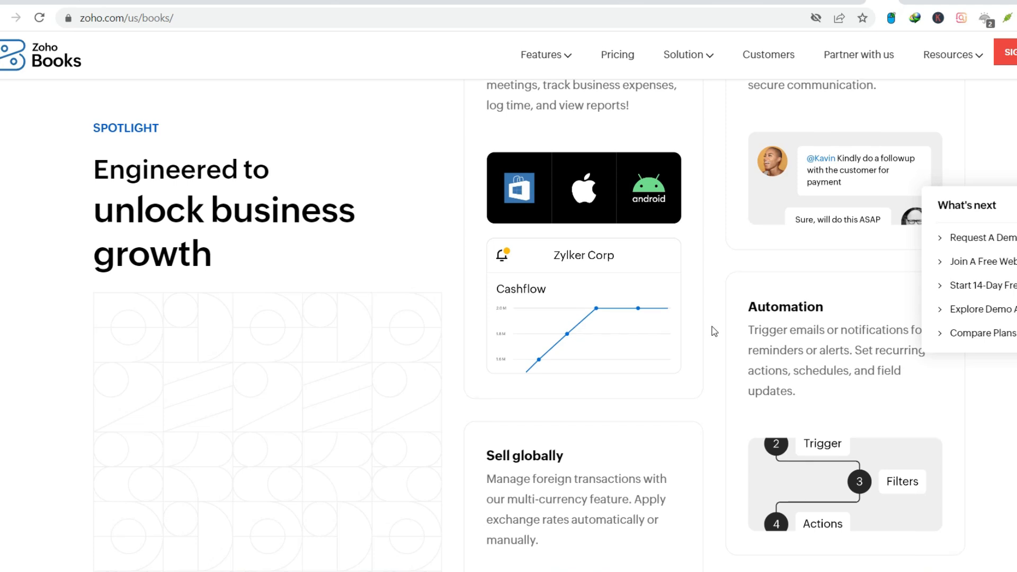
{"action": "scroll", "scroll_direction": "down", "scroll_amount": 3}
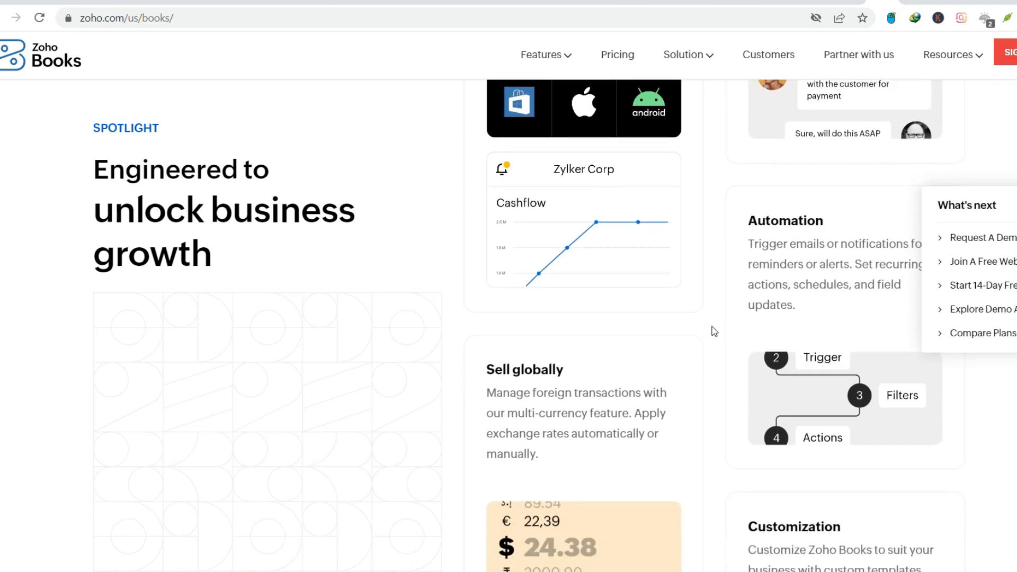
{"action": "scroll", "scroll_direction": "down", "scroll_amount": 3}
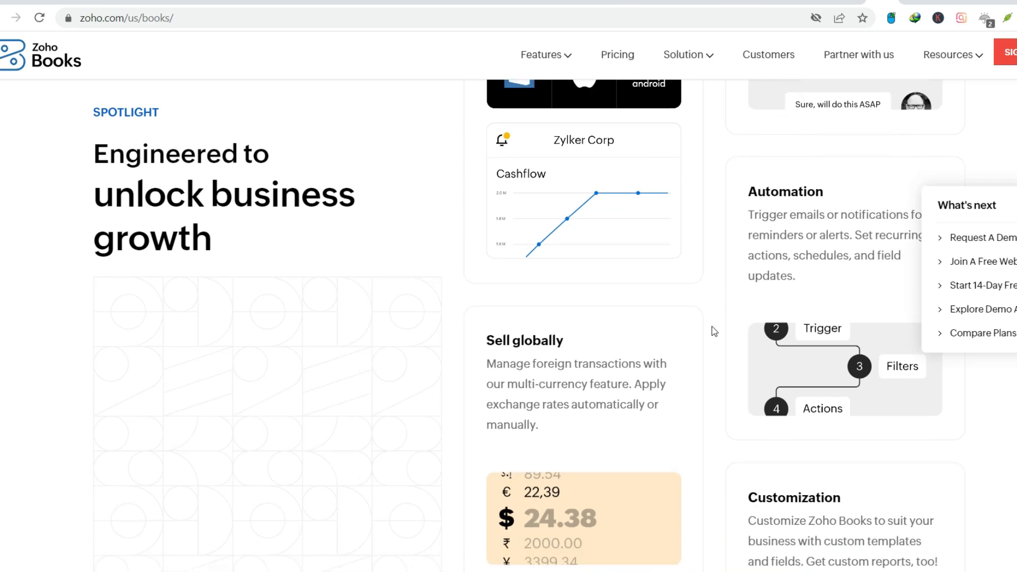
- Continue to the Customization card with the User Favorites section beginning below
{"action": "scroll", "scroll_direction": "down", "scroll_amount": 3}
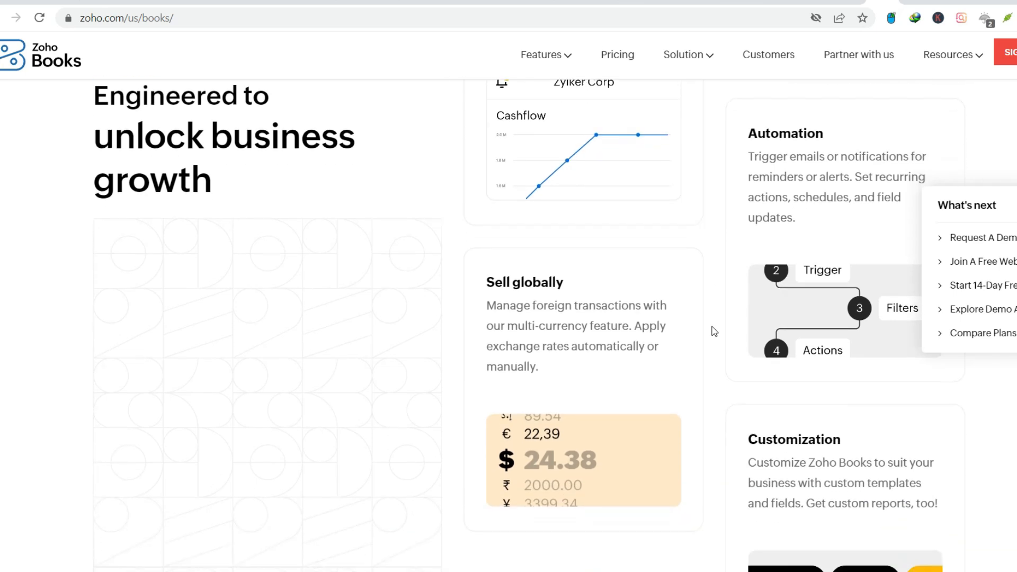
{"action": "scroll", "scroll_direction": "down", "scroll_amount": 3}
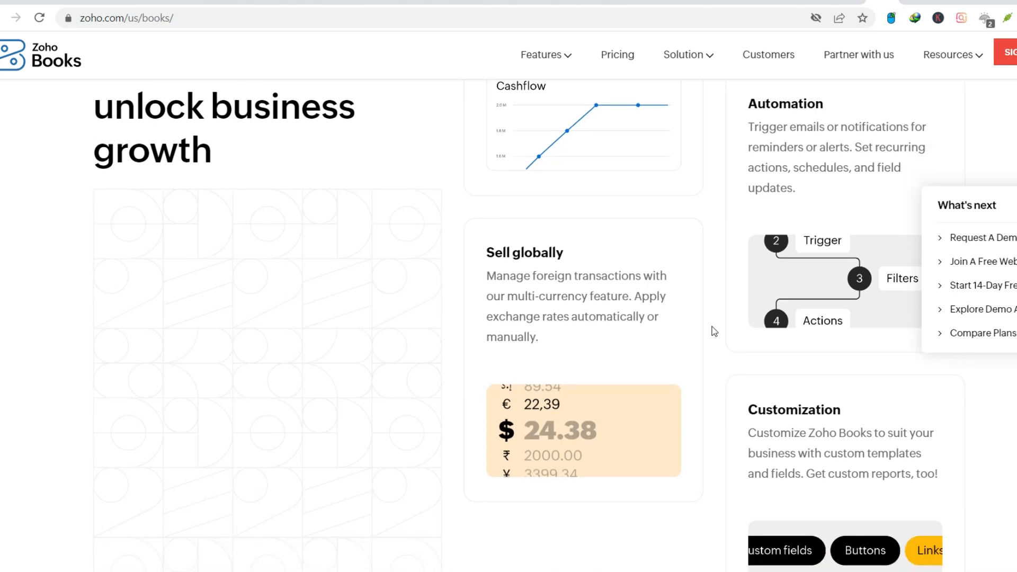
{"action": "scroll", "scroll_direction": "down", "scroll_amount": 3}
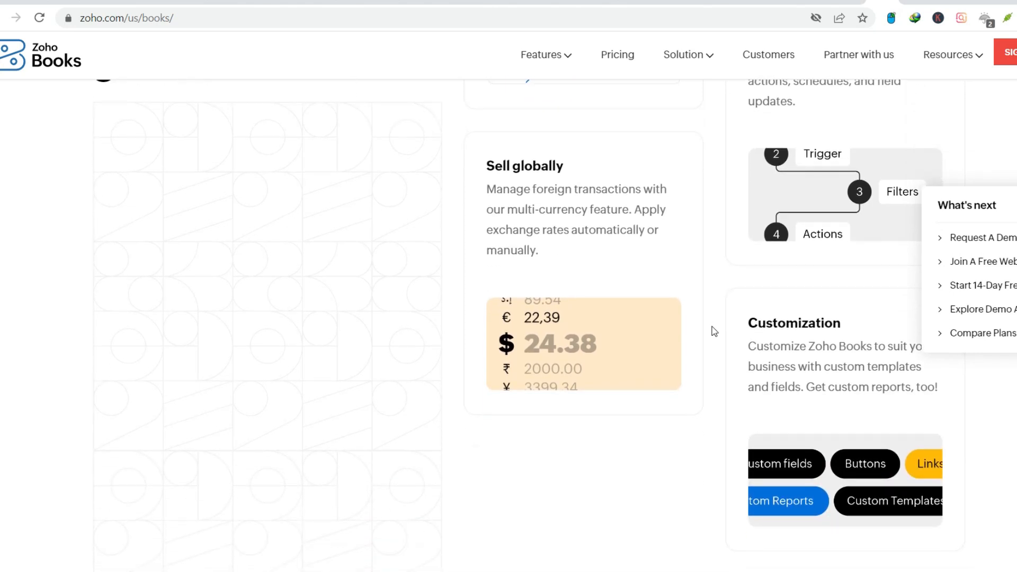
{"action": "scroll", "scroll_direction": "down", "scroll_amount": 3}
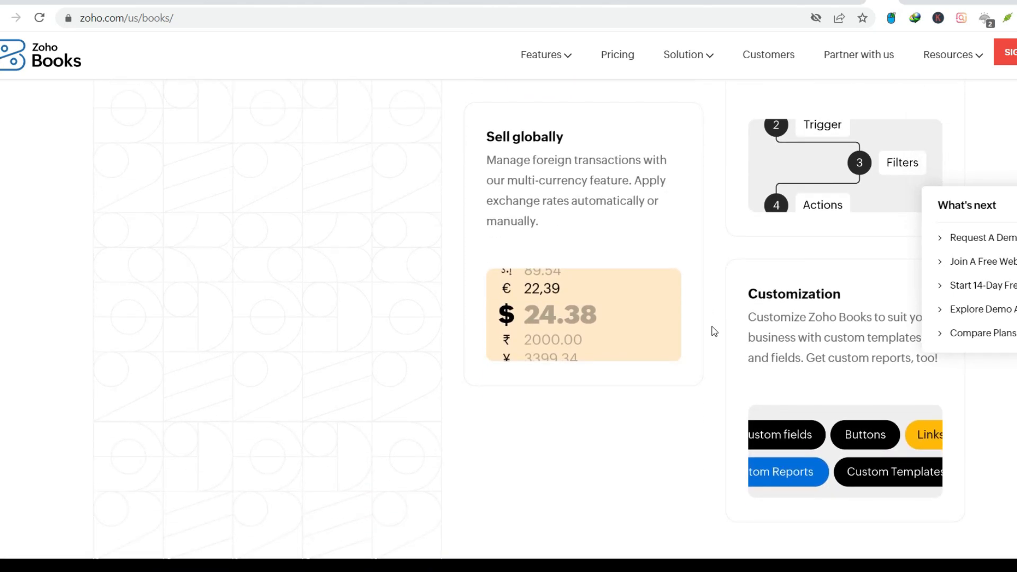
{"action": "scroll", "scroll_direction": "down", "scroll_amount": 3}
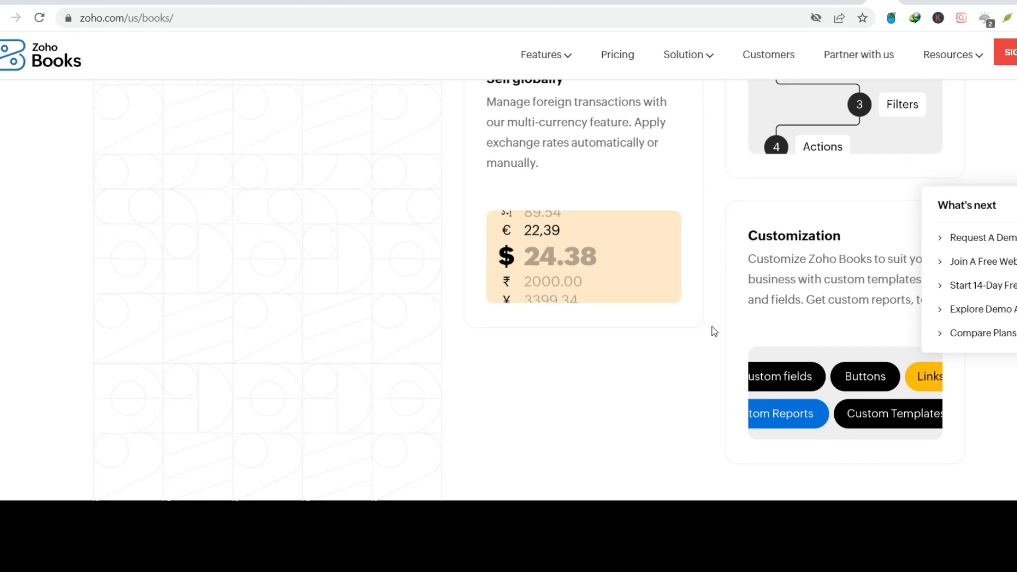
{"action": "scroll", "scroll_direction": "down", "scroll_amount": 3}
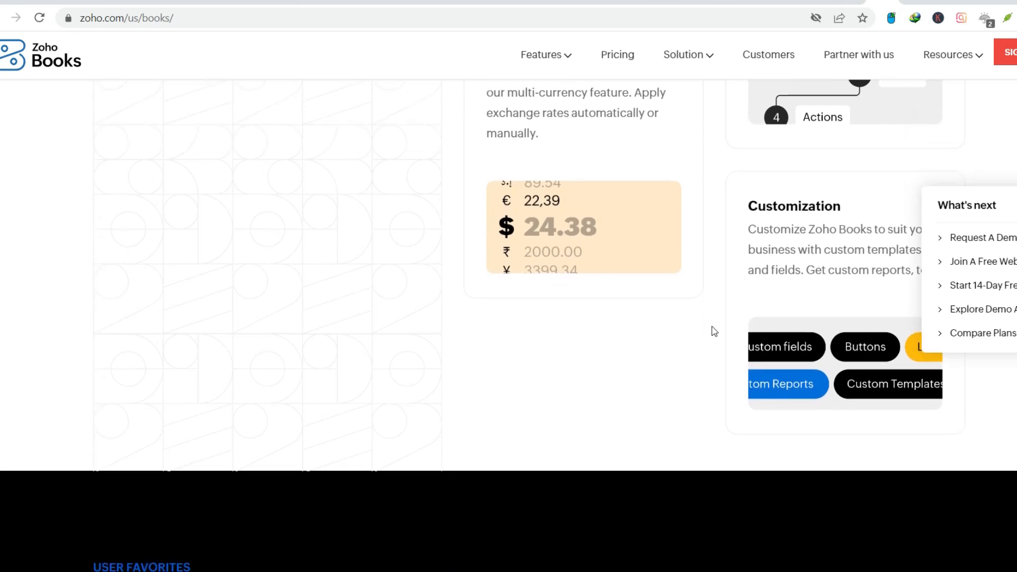
{"action": "scroll", "scroll_direction": "down", "scroll_amount": 3}
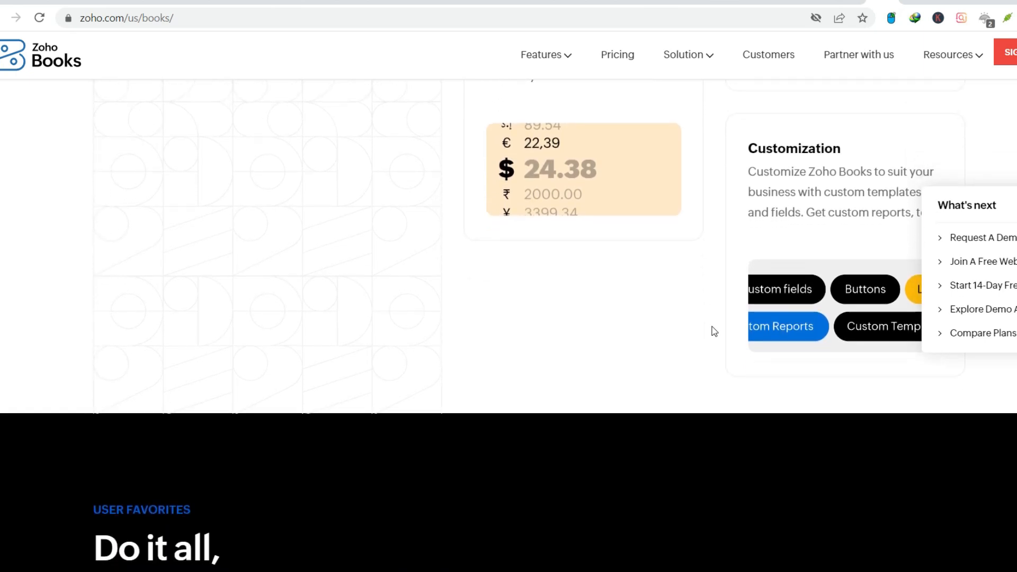
- Scroll through the User Favorites Receivables and Payables cards
{"action": "scroll", "scroll_direction": "down", "scroll_amount": 3}
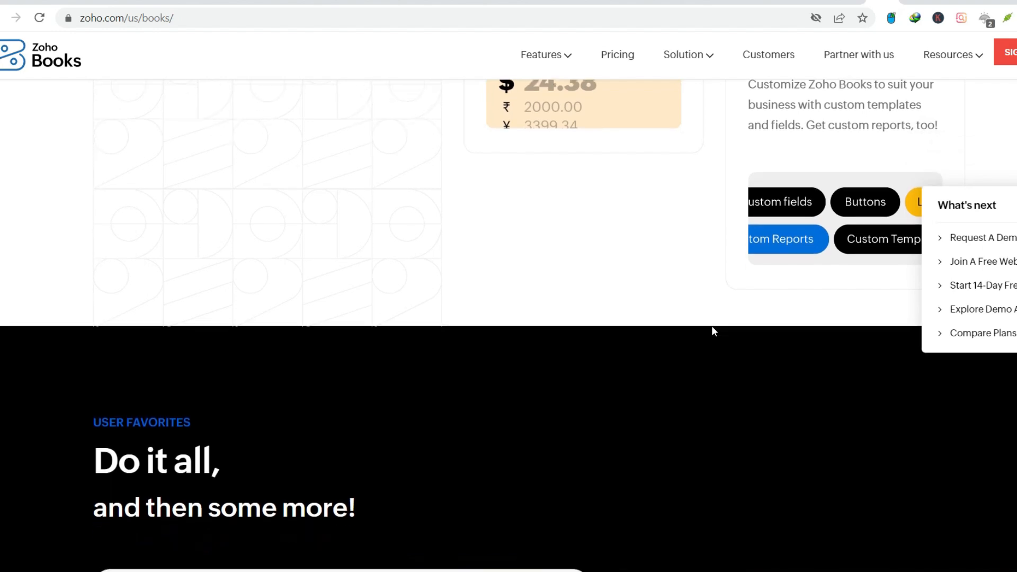
{"action": "scroll", "scroll_direction": "down", "scroll_amount": 3}
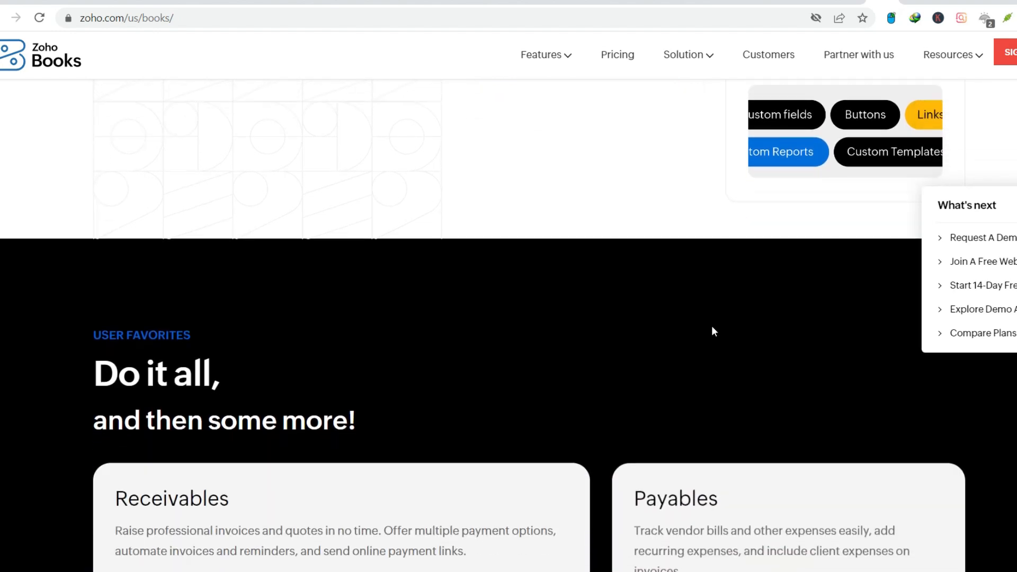
{"action": "scroll", "scroll_direction": "down", "scroll_amount": 3}
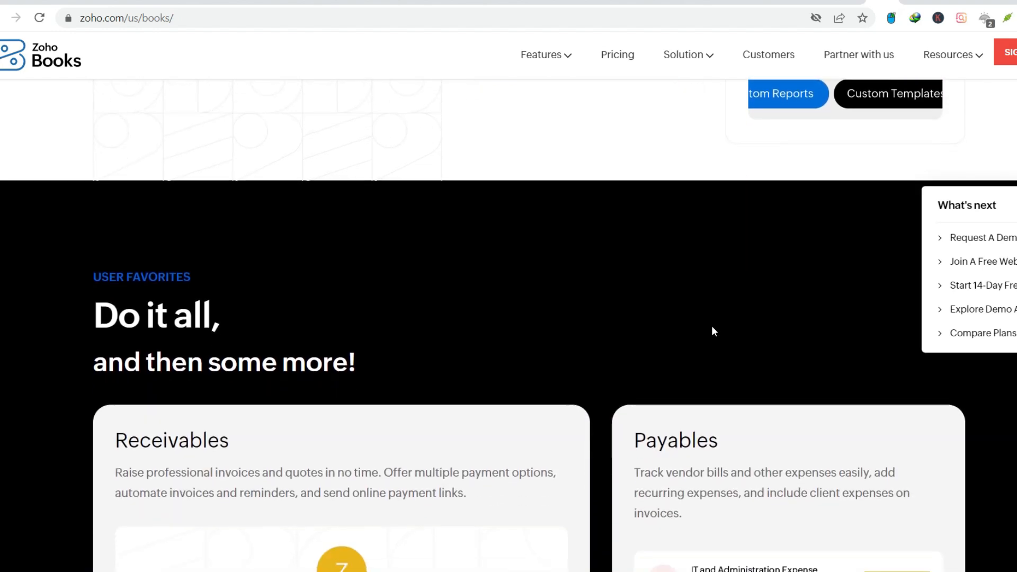
{"action": "scroll", "scroll_direction": "down", "scroll_amount": 3}
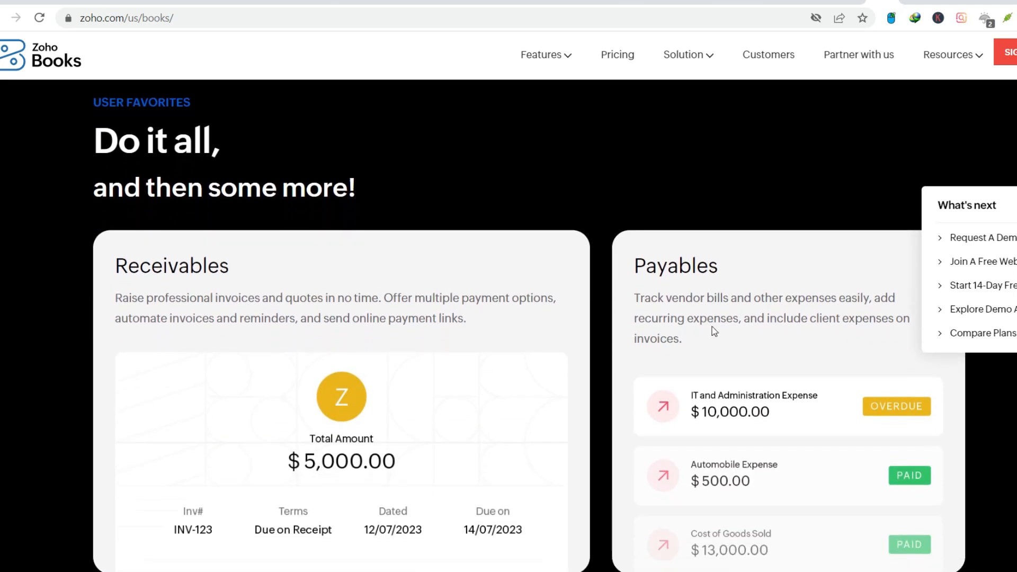
{"action": "scroll", "scroll_direction": "down", "scroll_amount": 3}
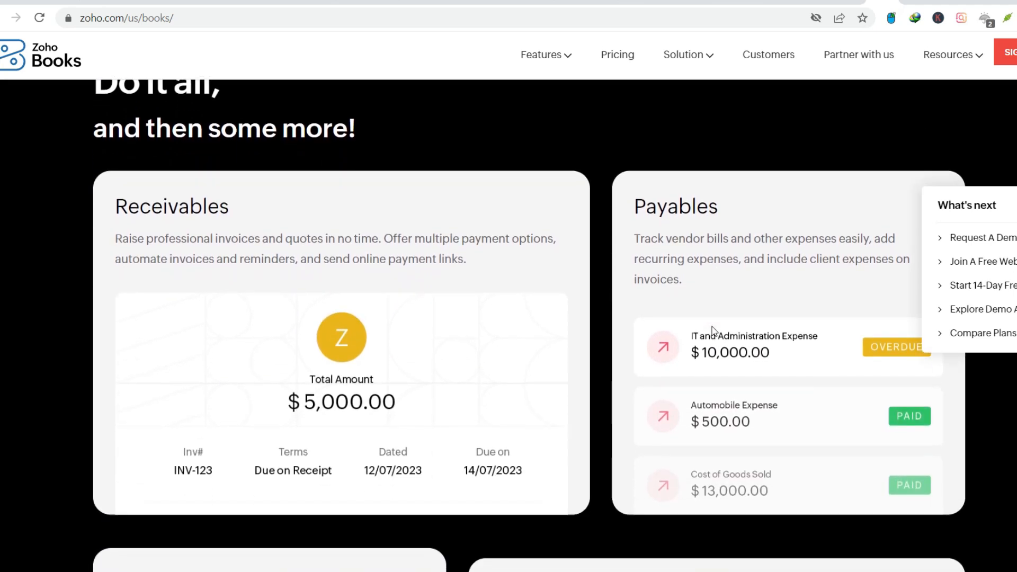
{"action": "scroll", "scroll_direction": "down", "scroll_amount": 3}
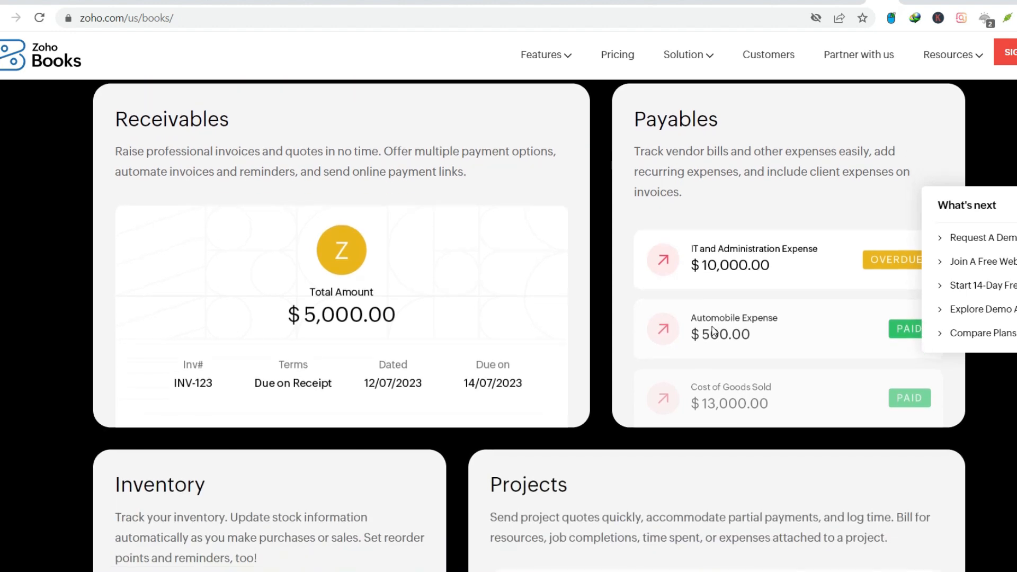
{"action": "scroll", "scroll_direction": "down", "scroll_amount": 3}
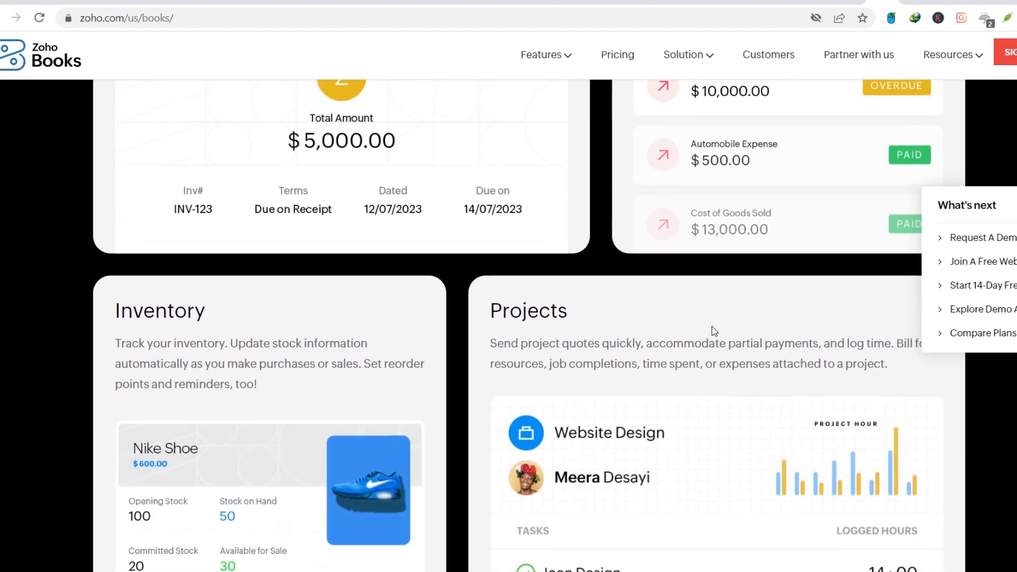
{"action": "scroll", "scroll_direction": "down", "scroll_amount": 3}
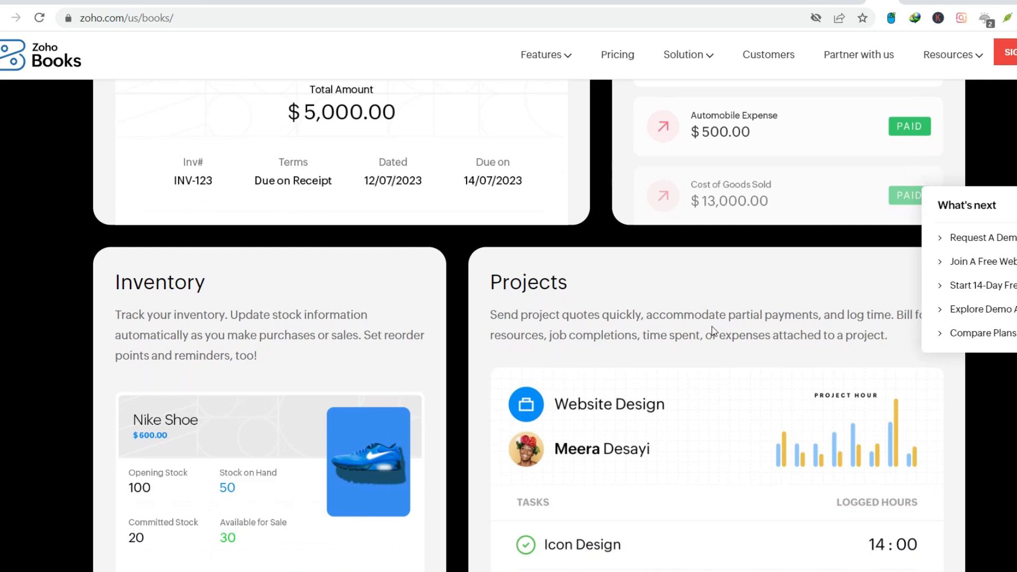
{"action": "scroll", "scroll_direction": "down", "scroll_amount": 3}
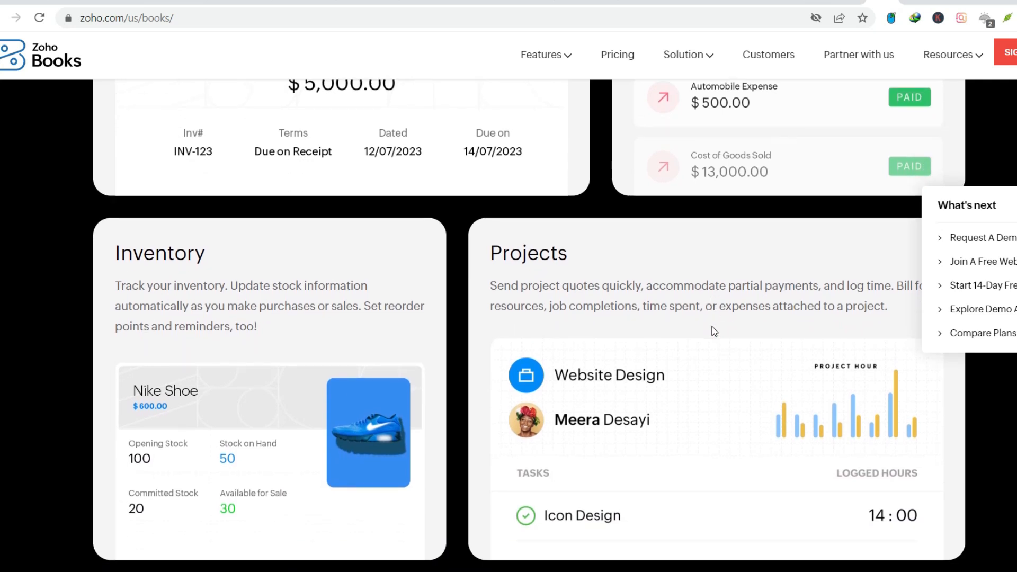
{"action": "scroll", "scroll_direction": "down", "scroll_amount": 3}
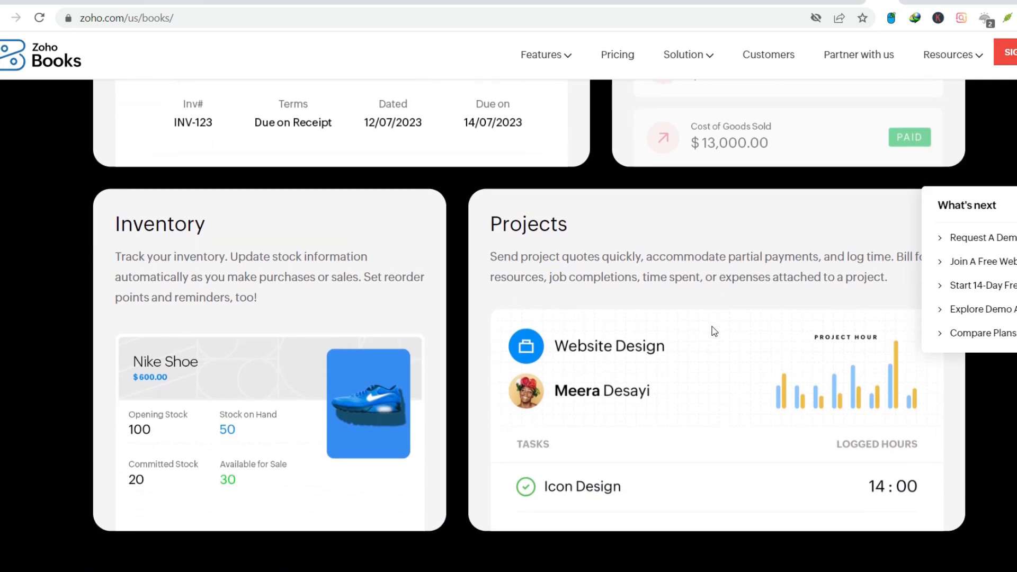
- Continue past Inventory and Projects to the full Reports card with Explore Features
{"action": "scroll", "scroll_direction": "down", "scroll_amount": 3}
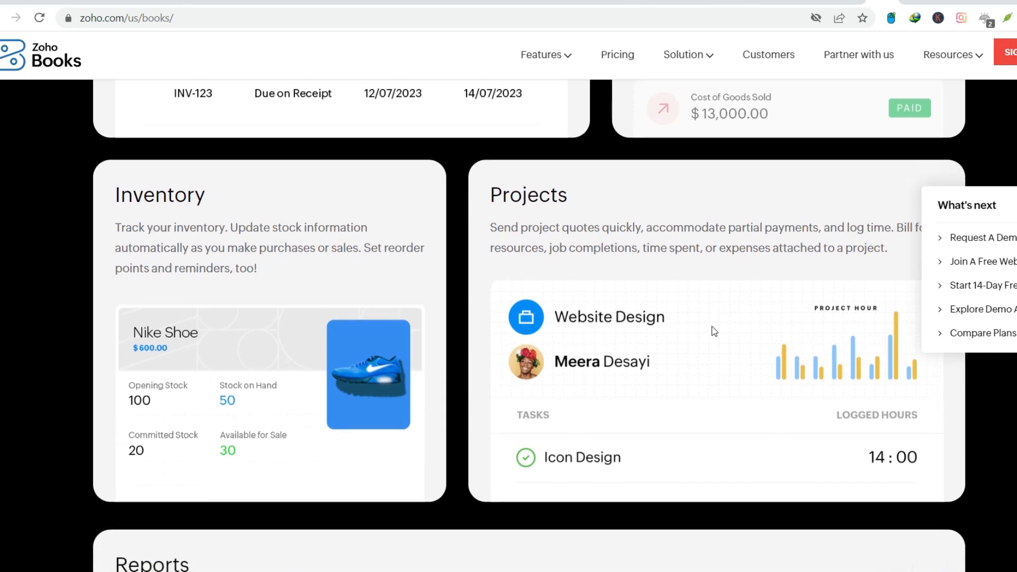
{"action": "scroll", "scroll_direction": "down", "scroll_amount": 3}
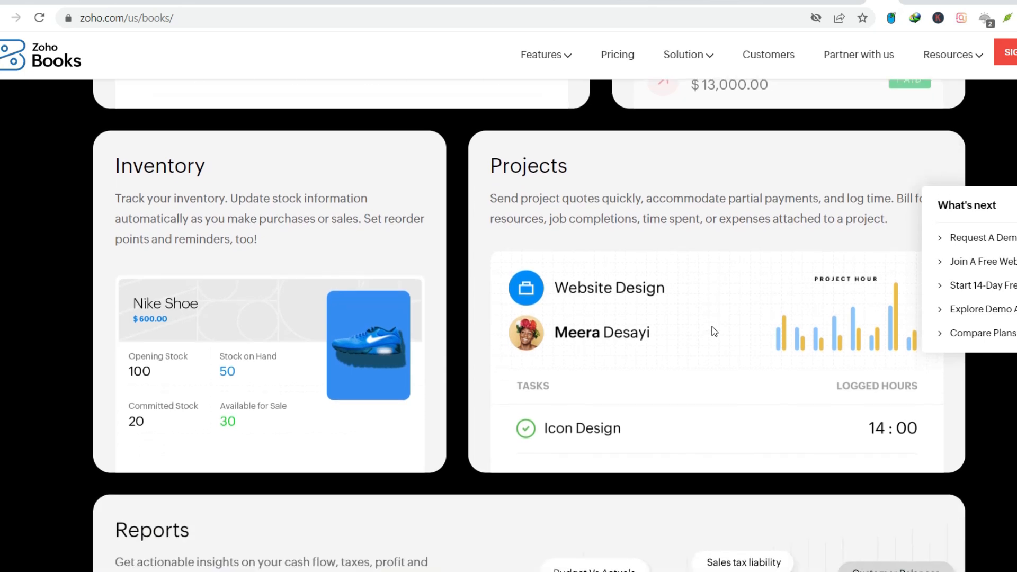
{"action": "scroll", "scroll_direction": "down", "scroll_amount": 3}
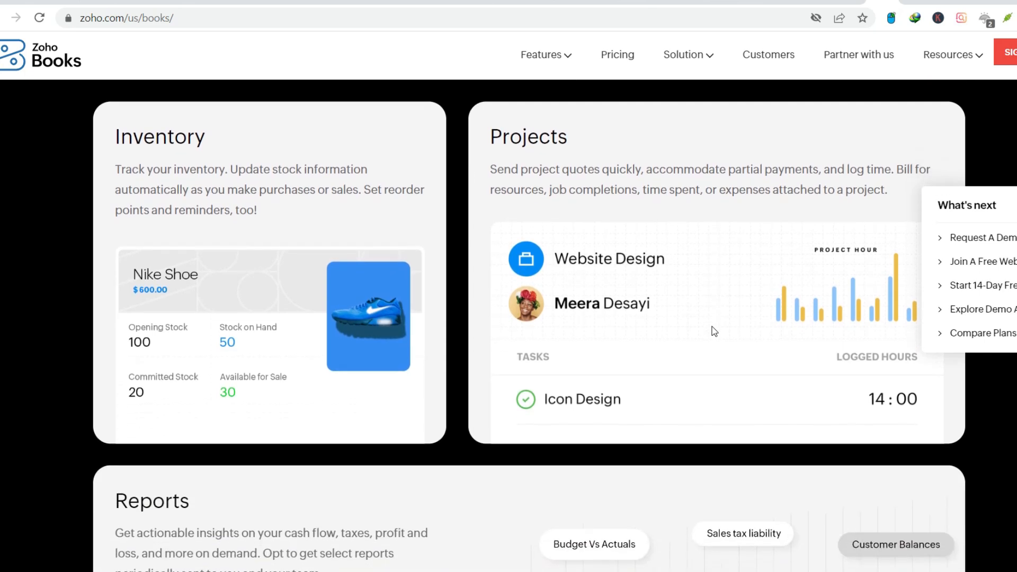
{"action": "scroll", "scroll_direction": "down", "scroll_amount": 3}
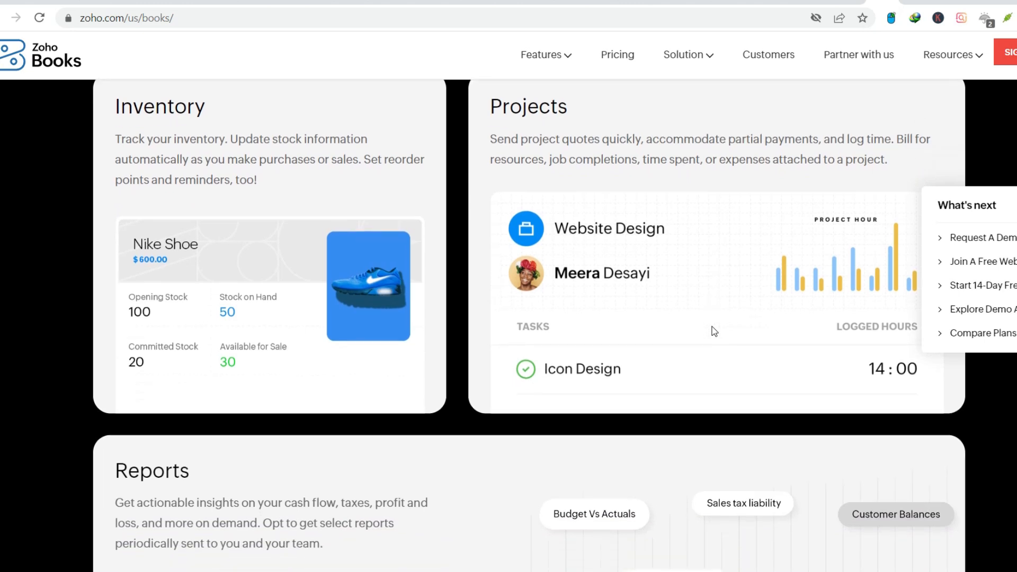
{"action": "scroll", "scroll_direction": "down", "scroll_amount": 3}
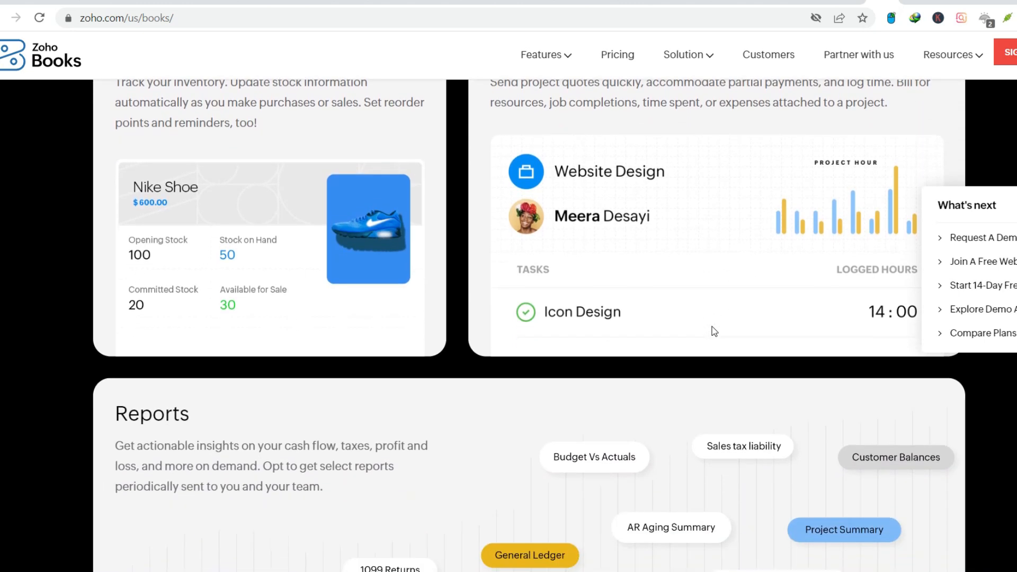
{"action": "scroll", "scroll_direction": "down", "scroll_amount": 3}
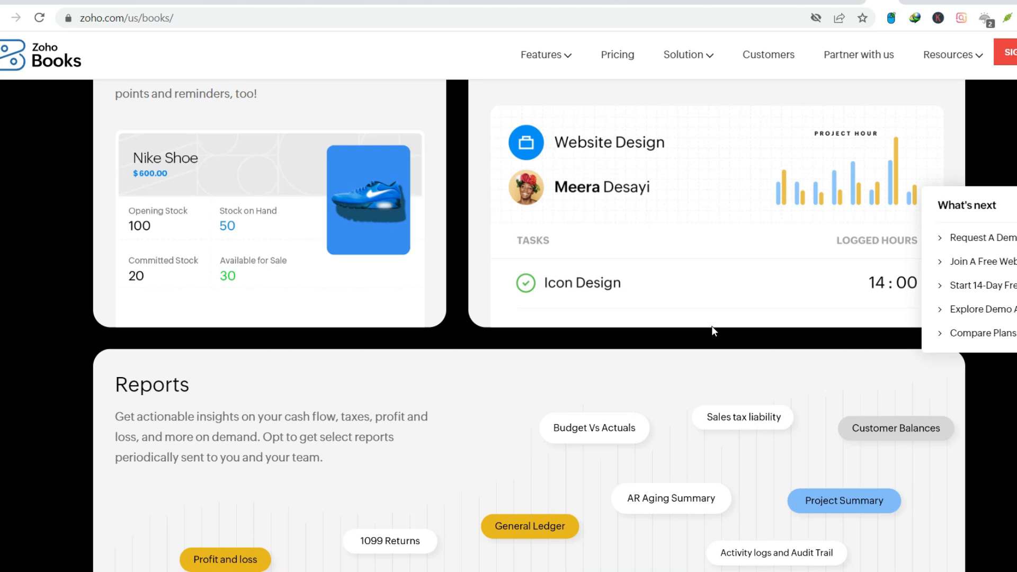
{"action": "scroll", "scroll_direction": "down", "scroll_amount": 3}
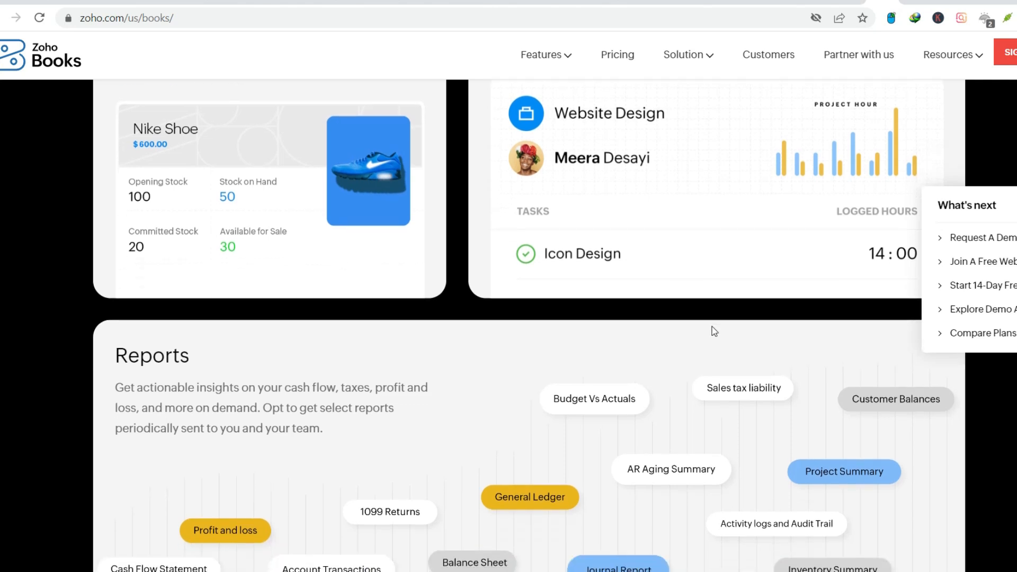
{"action": "scroll", "scroll_direction": "down", "scroll_amount": 3}
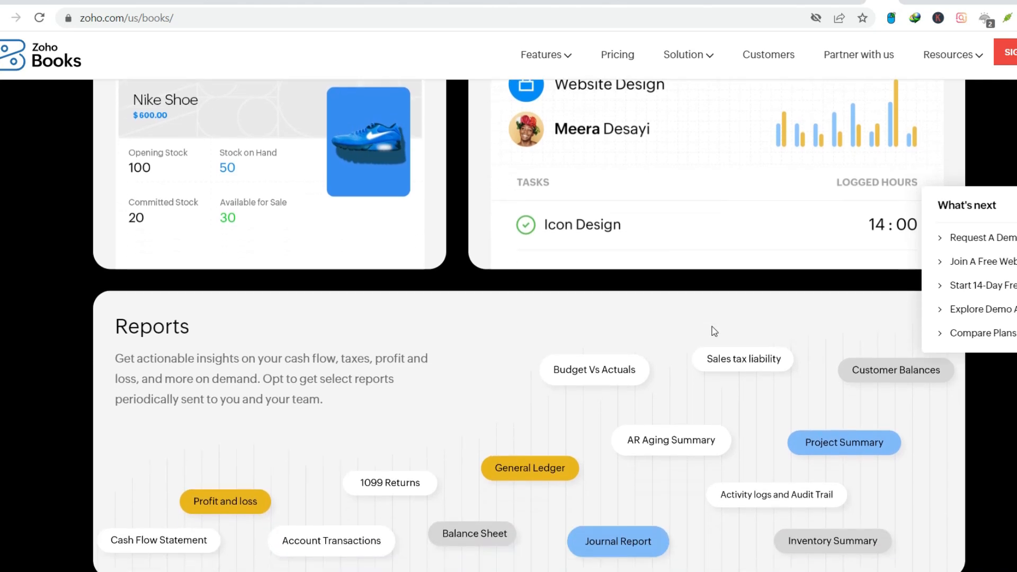
{"action": "scroll", "scroll_direction": "down", "scroll_amount": 3}
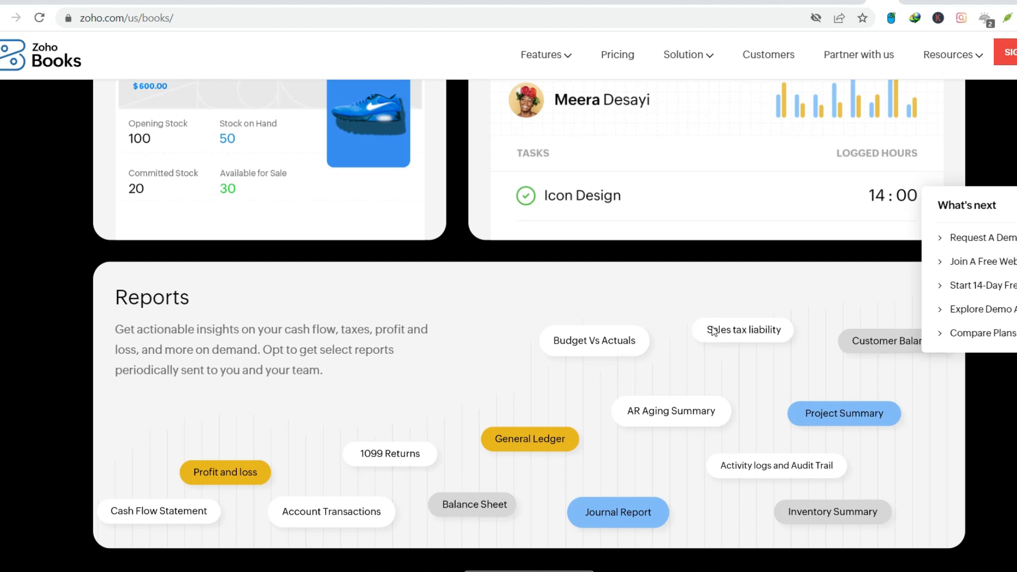
{"action": "scroll", "scroll_direction": "down", "scroll_amount": 3}
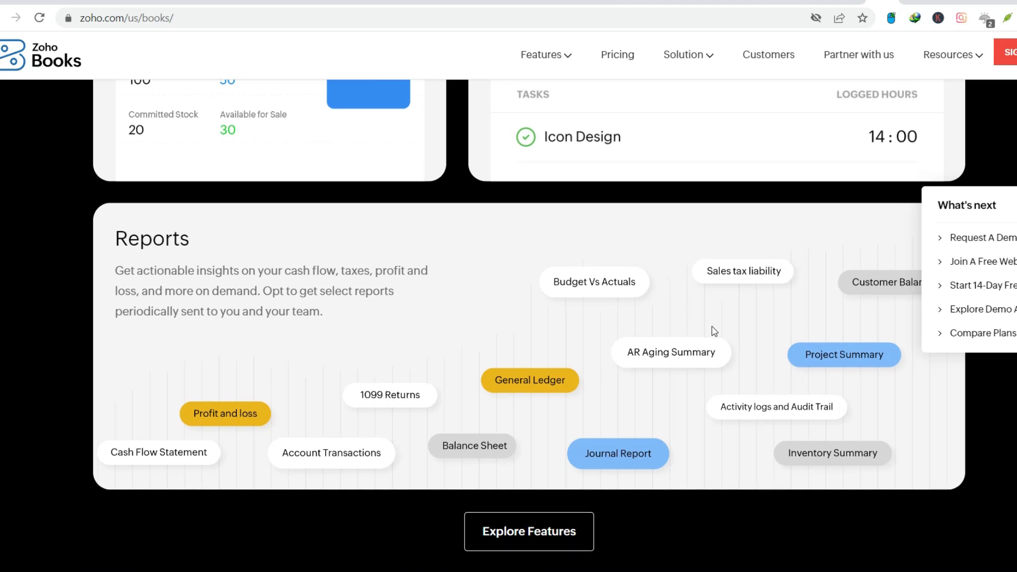
- Scroll past the Inspiring stories of success testimonial to the 'Tailored for you' section
{"action": "scroll", "scroll_direction": "down", "scroll_amount": 3}
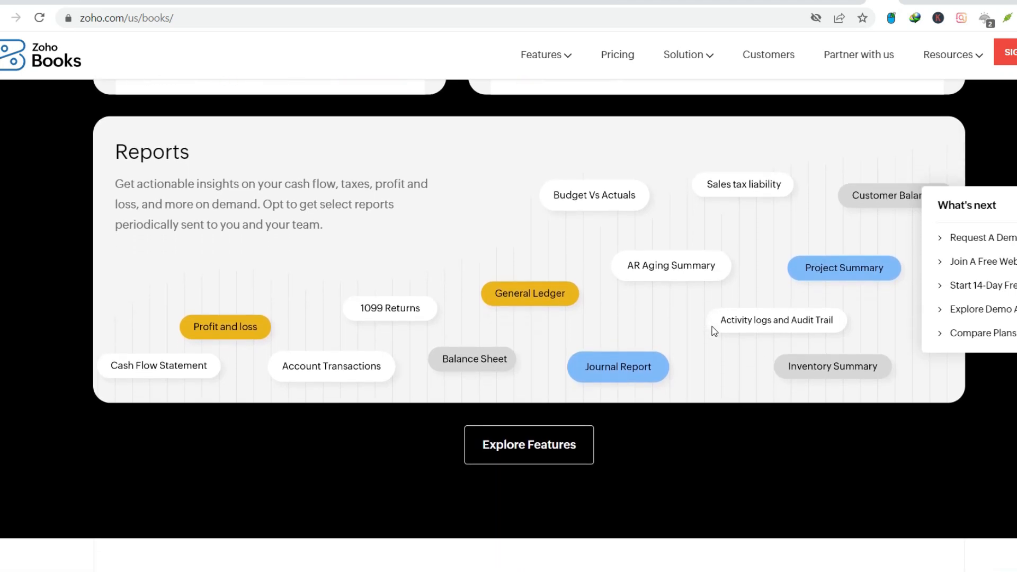
{"action": "scroll", "scroll_direction": "down", "scroll_amount": 3}
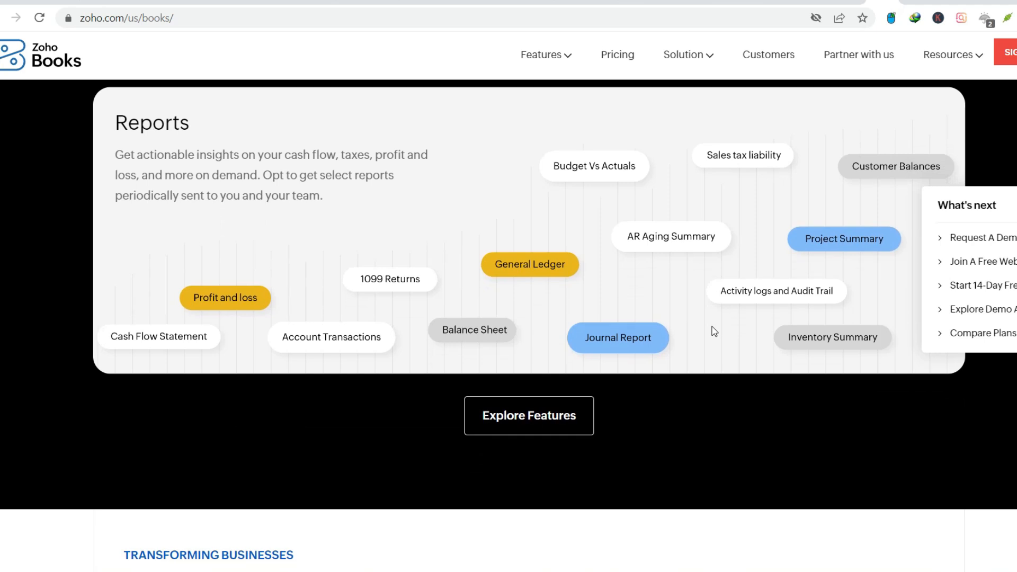
{"action": "scroll", "scroll_direction": "down", "scroll_amount": 3}
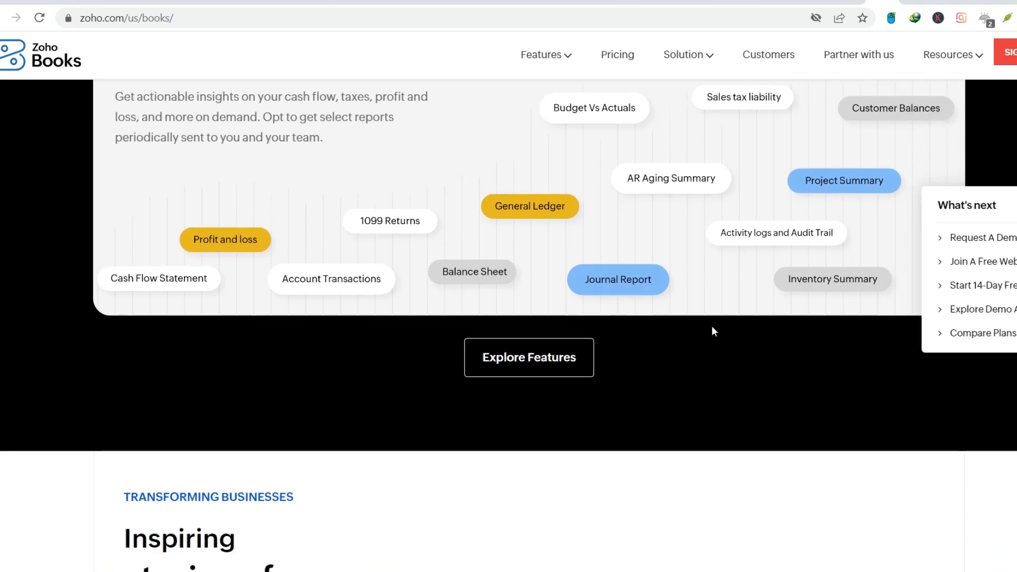
{"action": "scroll", "scroll_direction": "down", "scroll_amount": 3}
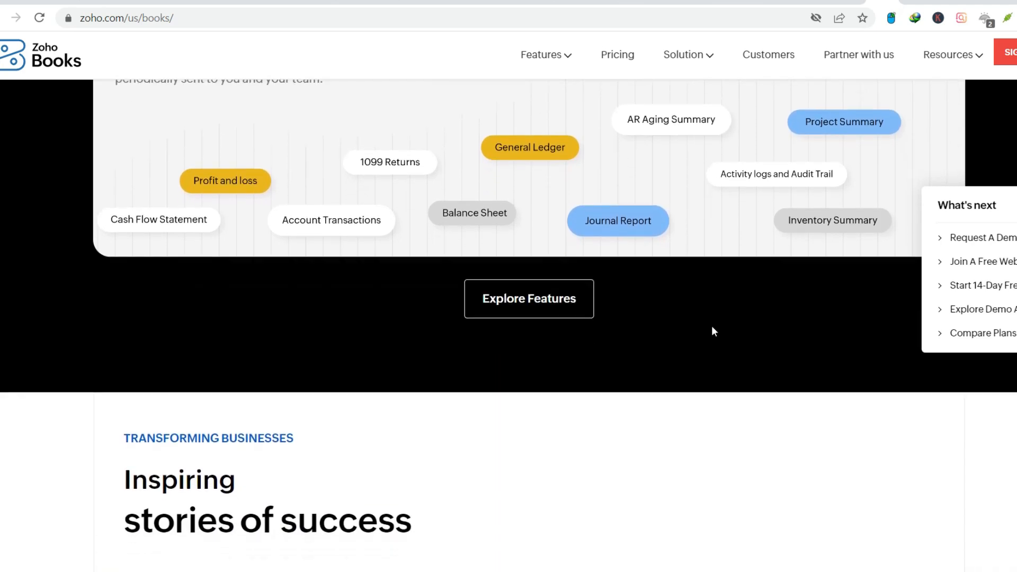
{"action": "scroll", "scroll_direction": "down", "scroll_amount": 3}
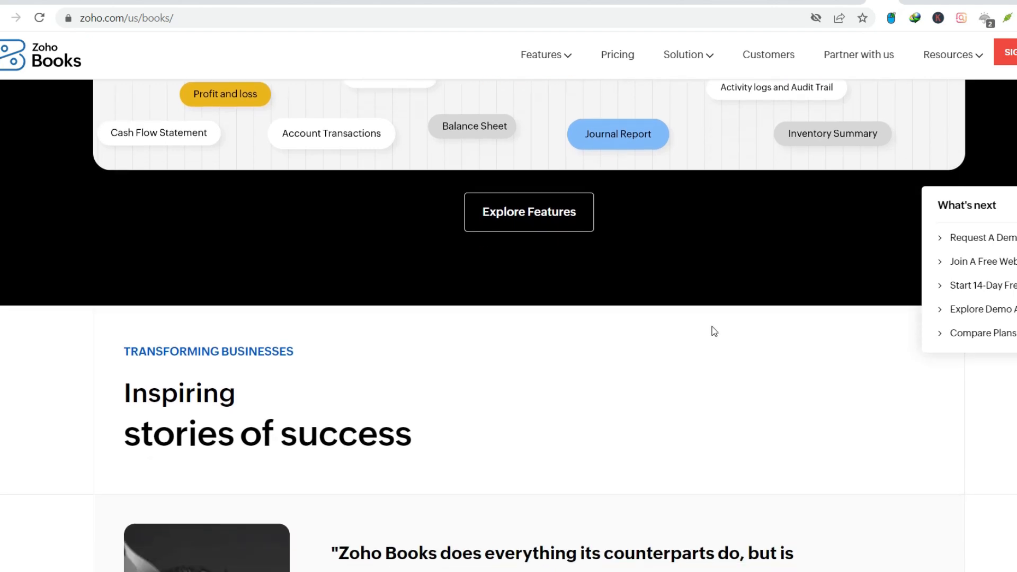
{"action": "scroll", "scroll_direction": "down", "scroll_amount": 3}
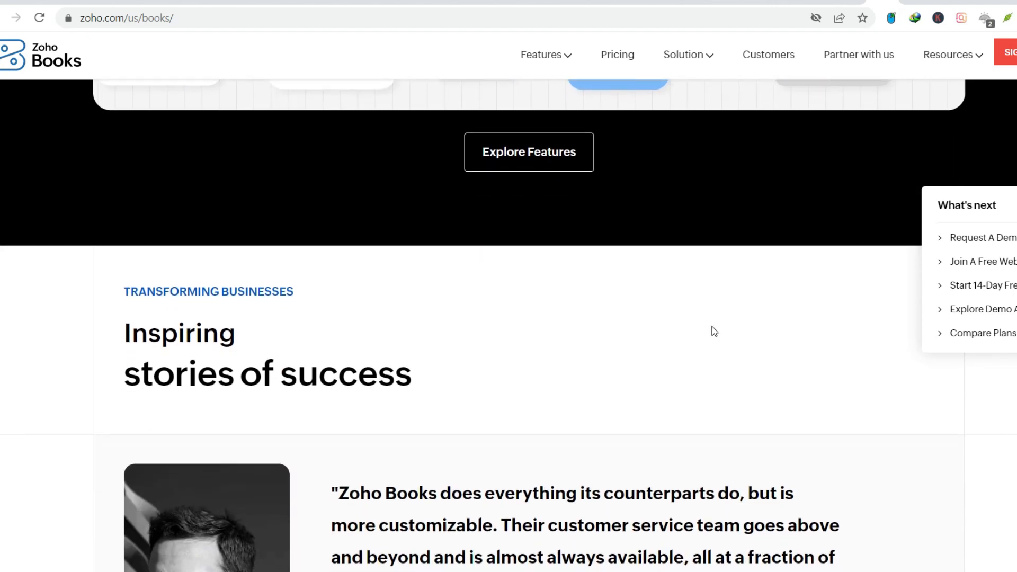
{"action": "scroll", "scroll_direction": "down", "scroll_amount": 3}
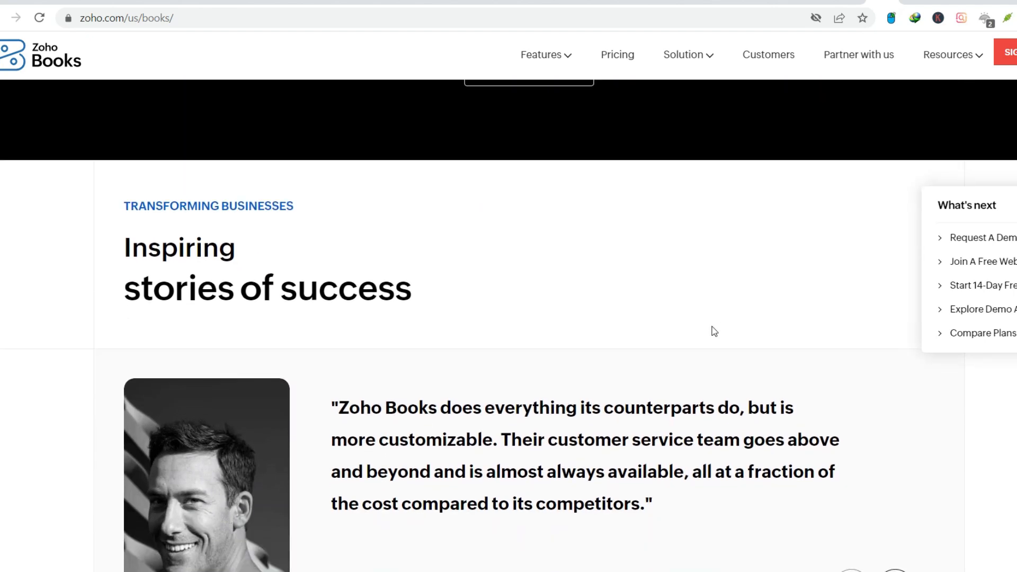
{"action": "scroll", "scroll_direction": "down", "scroll_amount": 3}
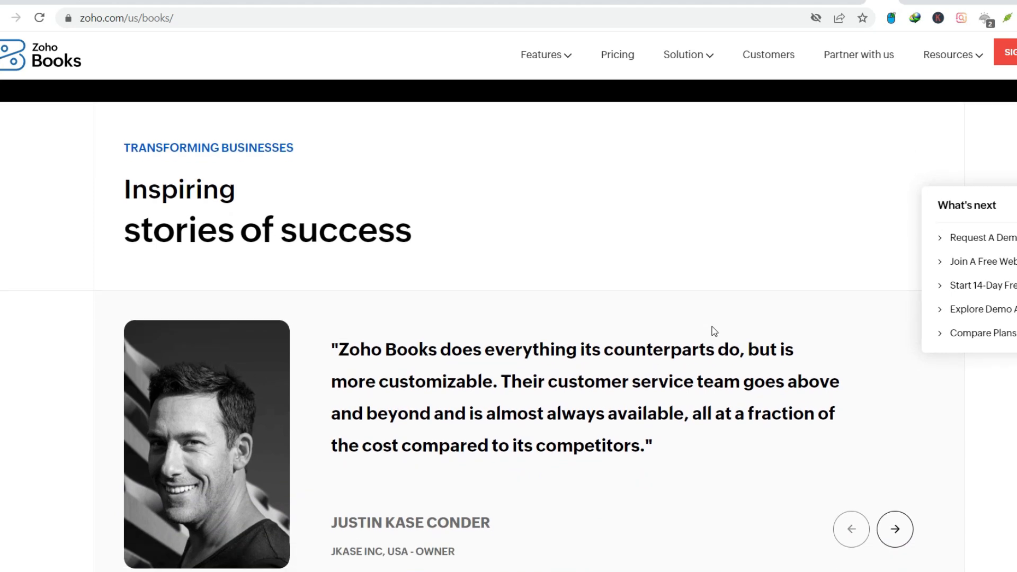
{"action": "scroll", "scroll_direction": "down", "scroll_amount": 3}
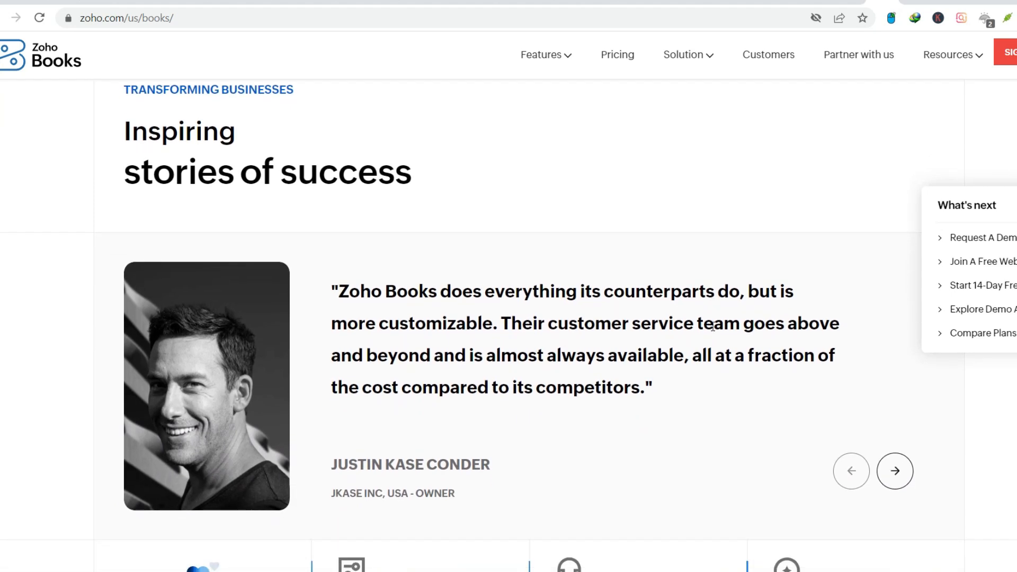
{"action": "scroll", "scroll_direction": "down", "scroll_amount": 3}
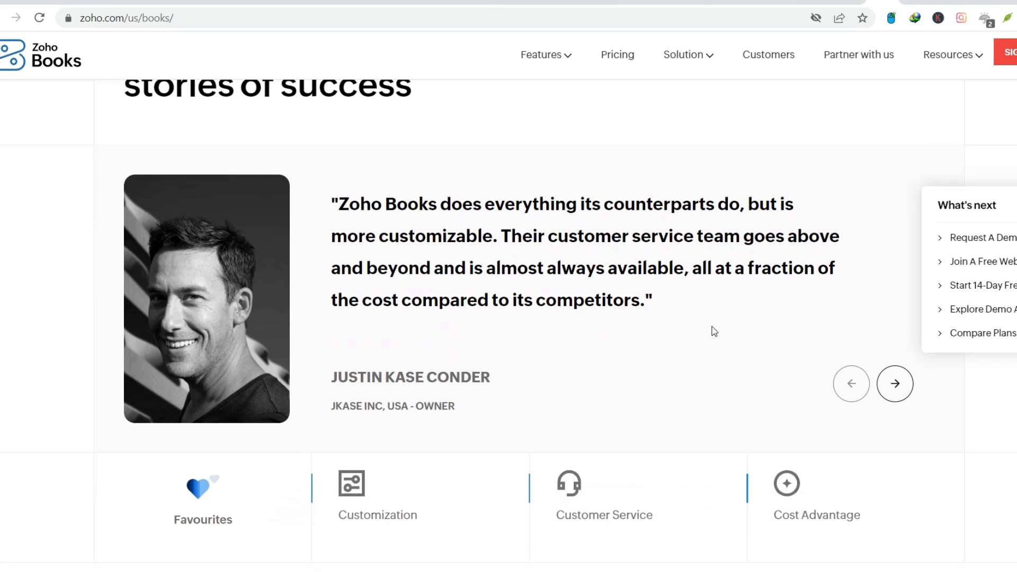
{"action": "scroll", "scroll_direction": "down", "scroll_amount": 3}
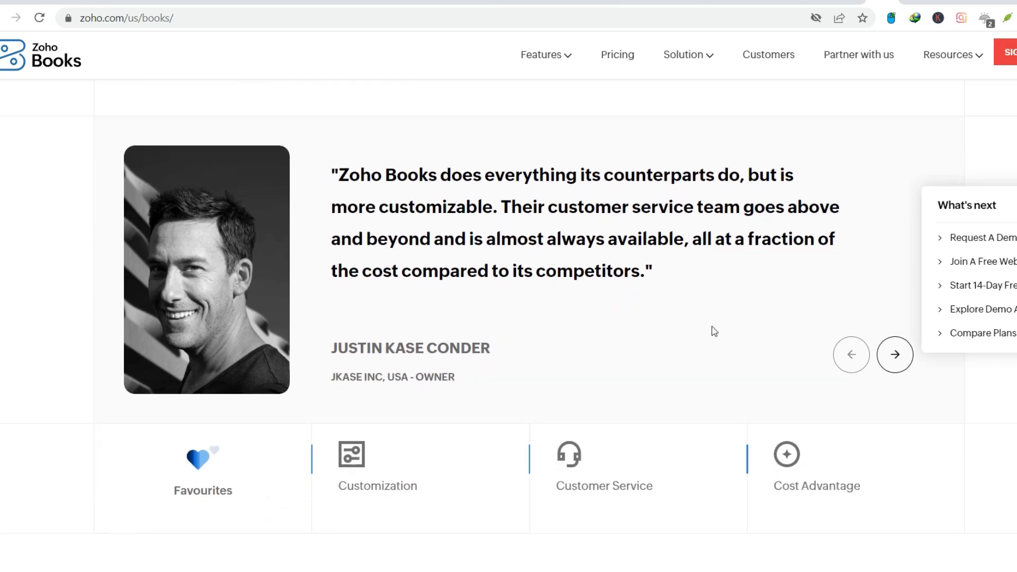
{"action": "scroll", "scroll_direction": "down", "scroll_amount": 3}
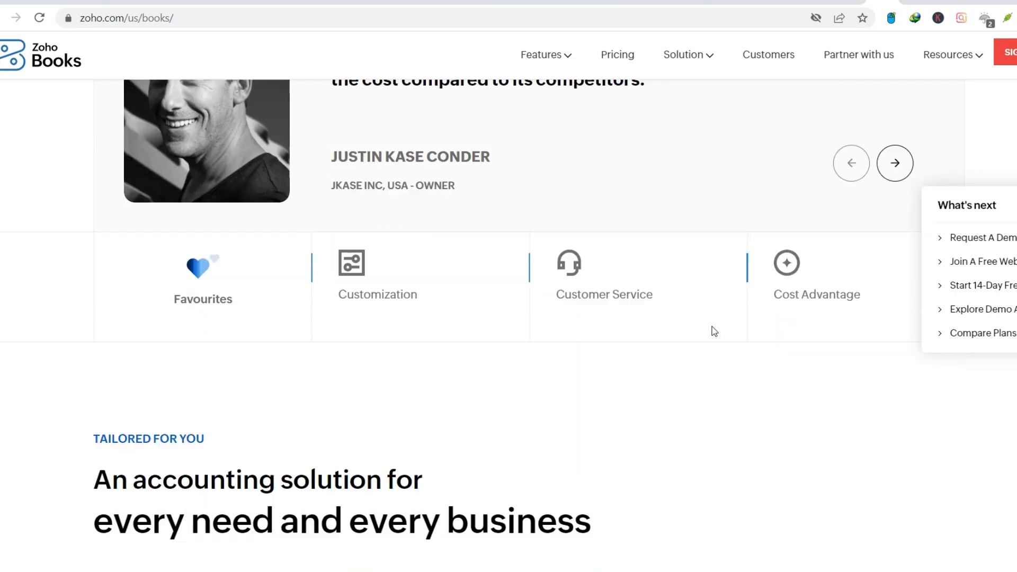
- Scroll through the Integrations section
{"action": "scroll", "scroll_direction": "down", "scroll_amount": 3}
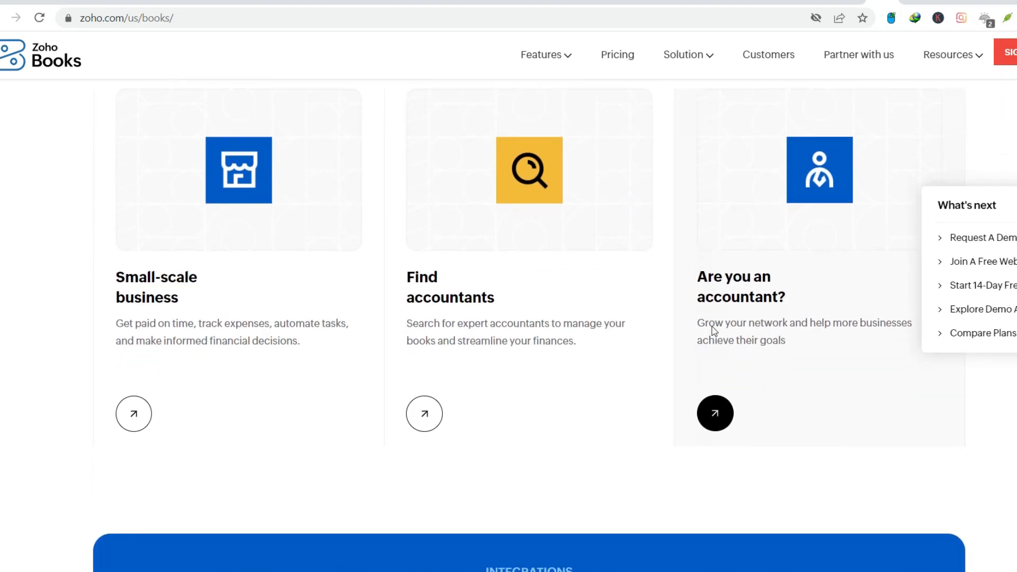
{"action": "scroll", "scroll_direction": "down", "scroll_amount": 3}
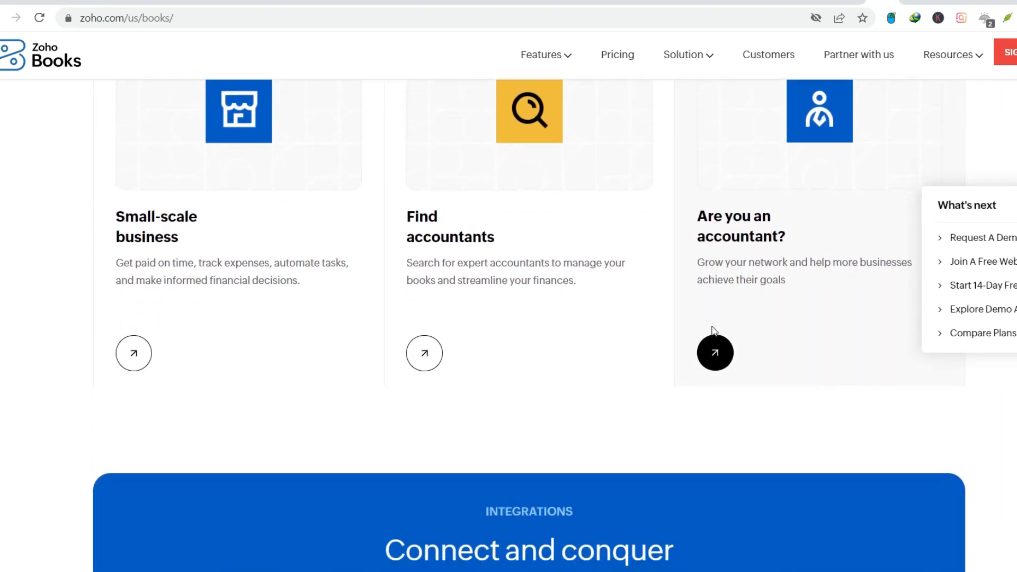
{"action": "scroll", "scroll_direction": "down", "scroll_amount": 3}
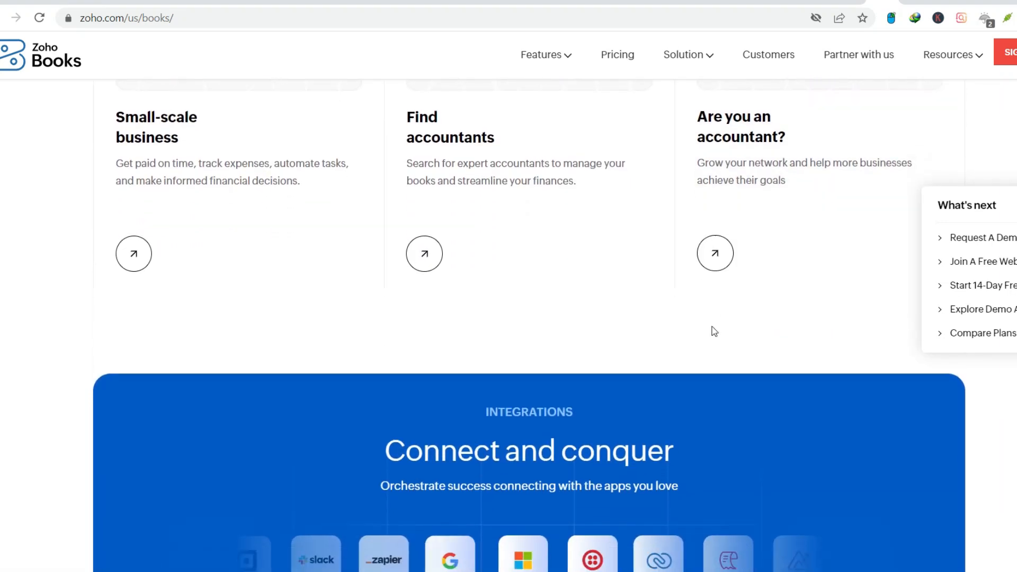
{"action": "scroll", "scroll_direction": "down", "scroll_amount": 3}
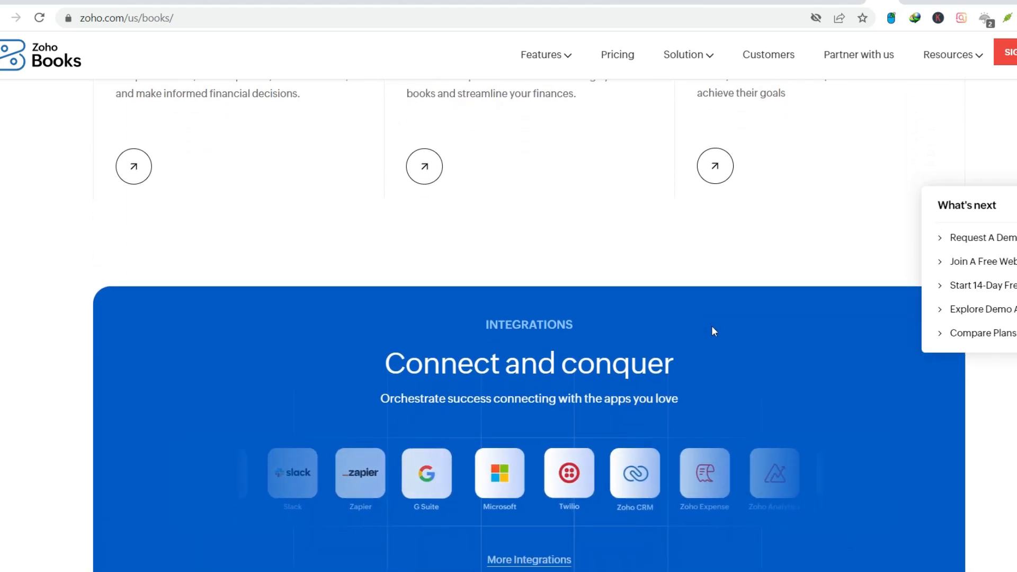
{"action": "scroll", "scroll_direction": "down", "scroll_amount": 3}
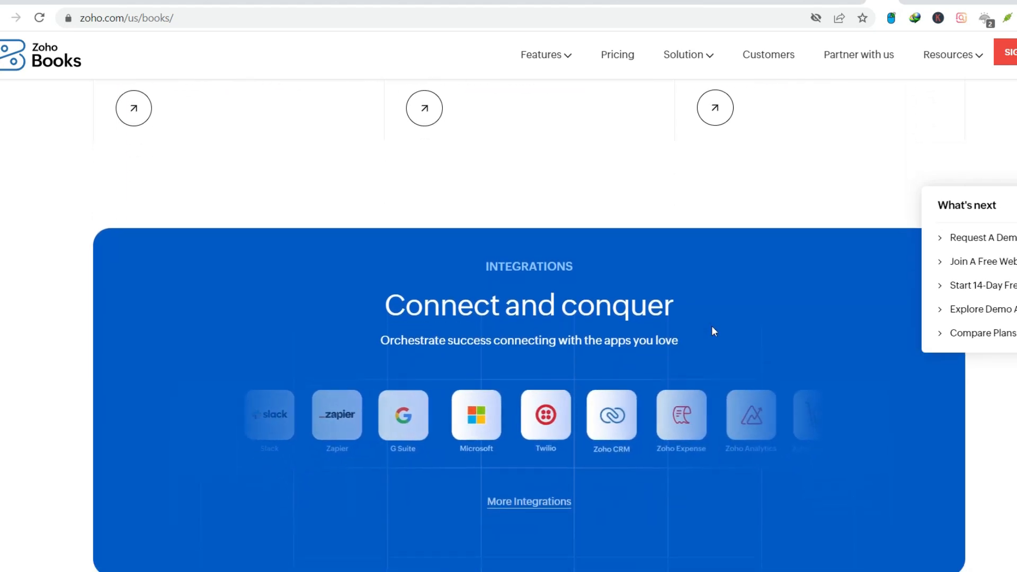
{"action": "scroll", "scroll_direction": "down", "scroll_amount": 3}
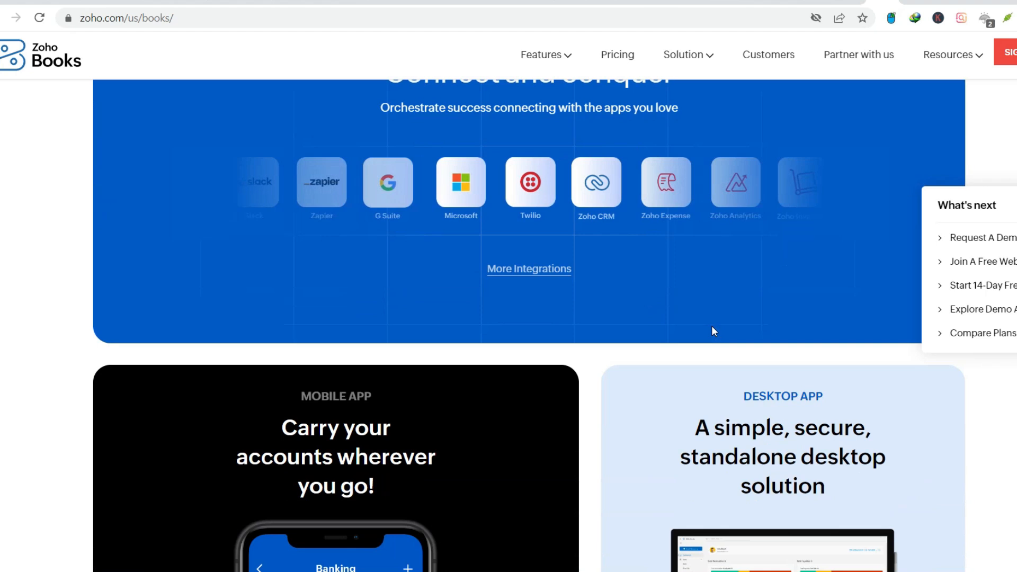
{"action": "scroll", "scroll_direction": "down", "scroll_amount": 3}
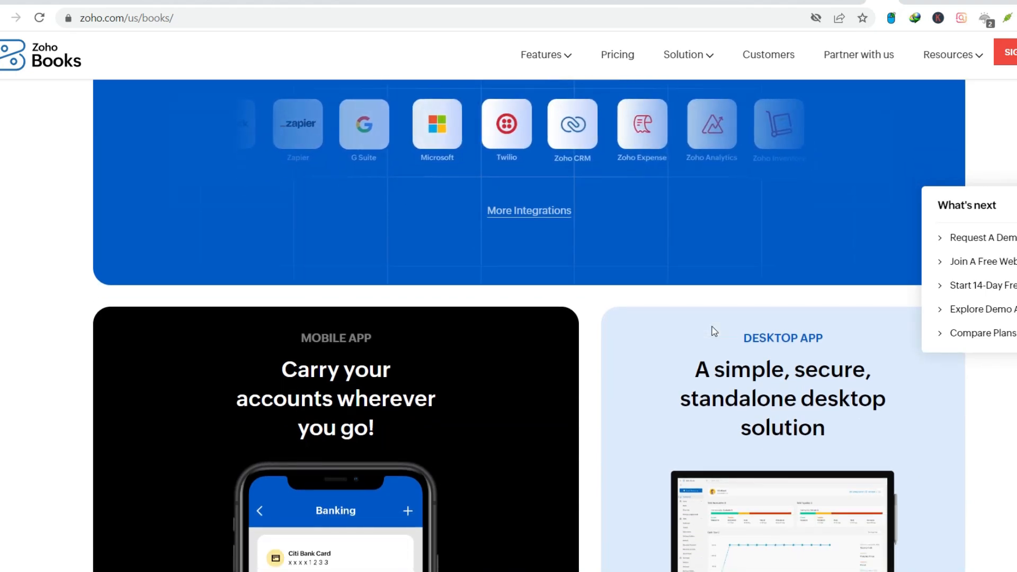
- Continue past the Mobile and Desktop app cards to 'Choose privacy. Choose Zoho.'
{"action": "scroll", "scroll_direction": "down", "scroll_amount": 3}
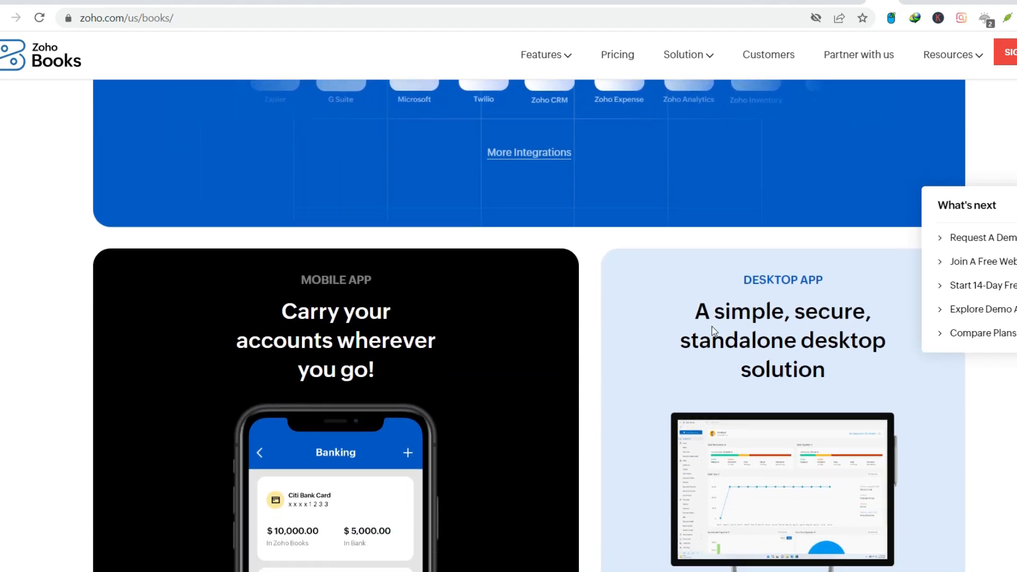
{"action": "scroll", "scroll_direction": "down", "scroll_amount": 3}
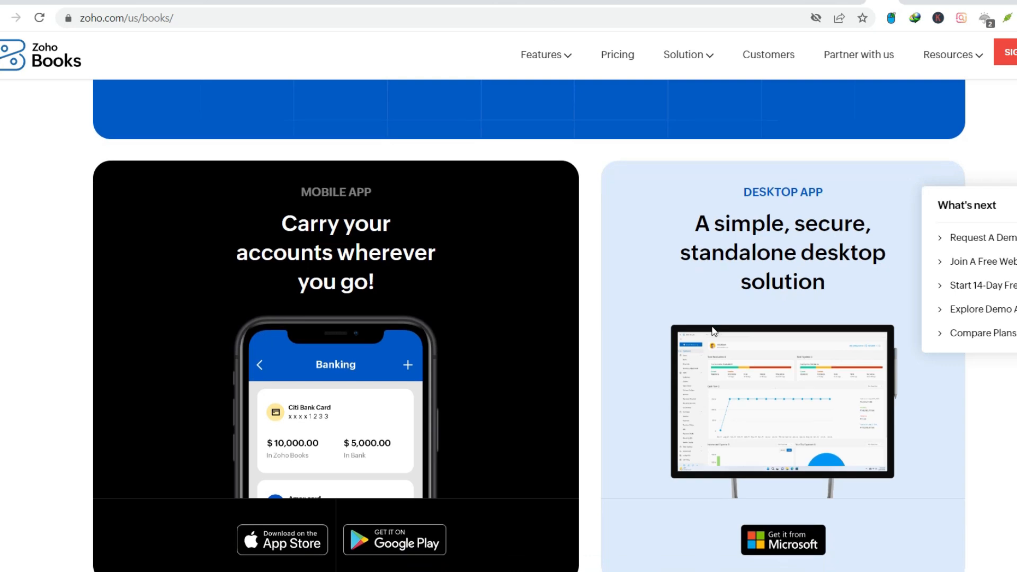
{"action": "scroll", "scroll_direction": "down", "scroll_amount": 3}
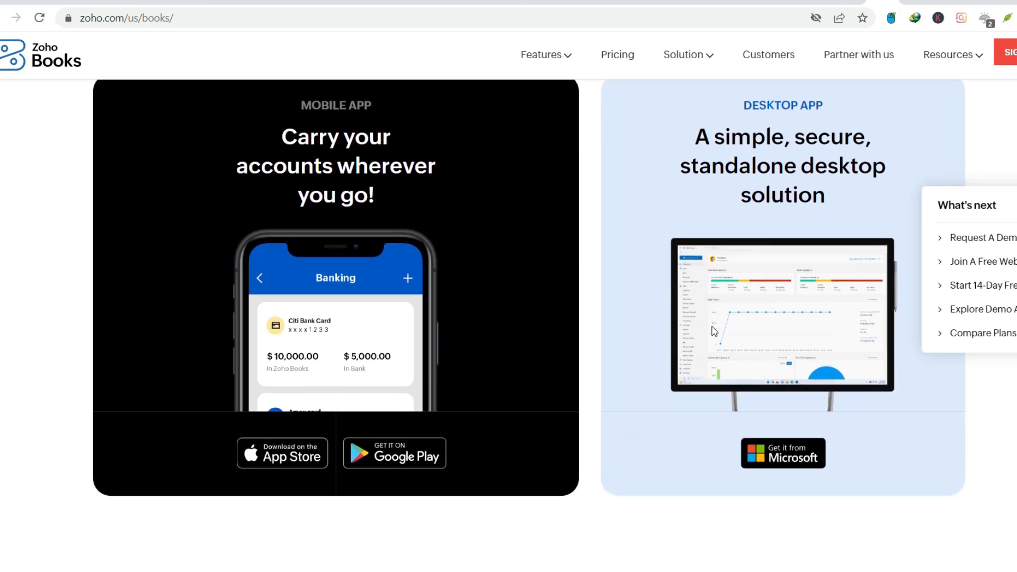
{"action": "scroll", "scroll_direction": "down", "scroll_amount": 3}
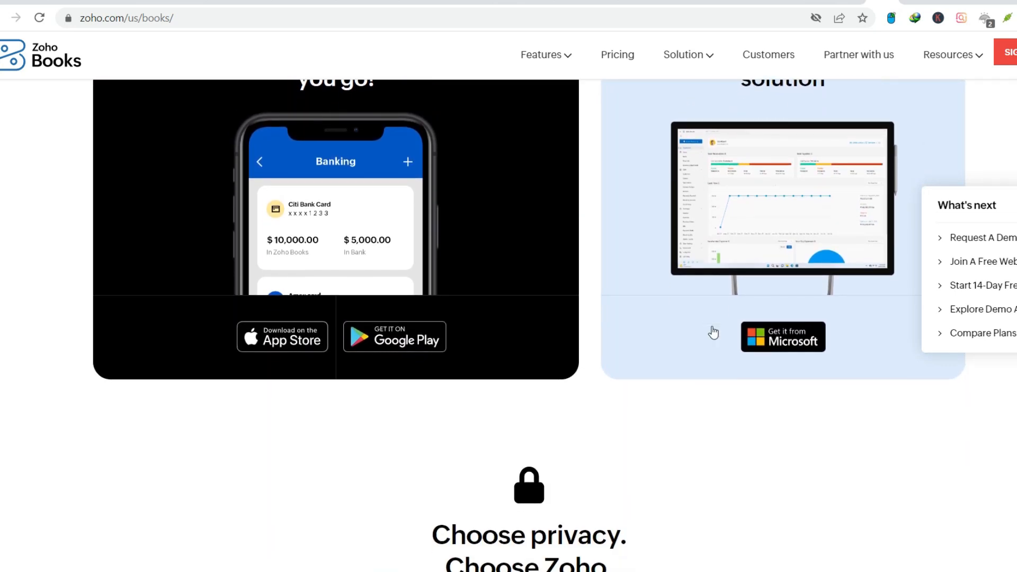
{"action": "scroll", "scroll_direction": "down", "scroll_amount": 3}
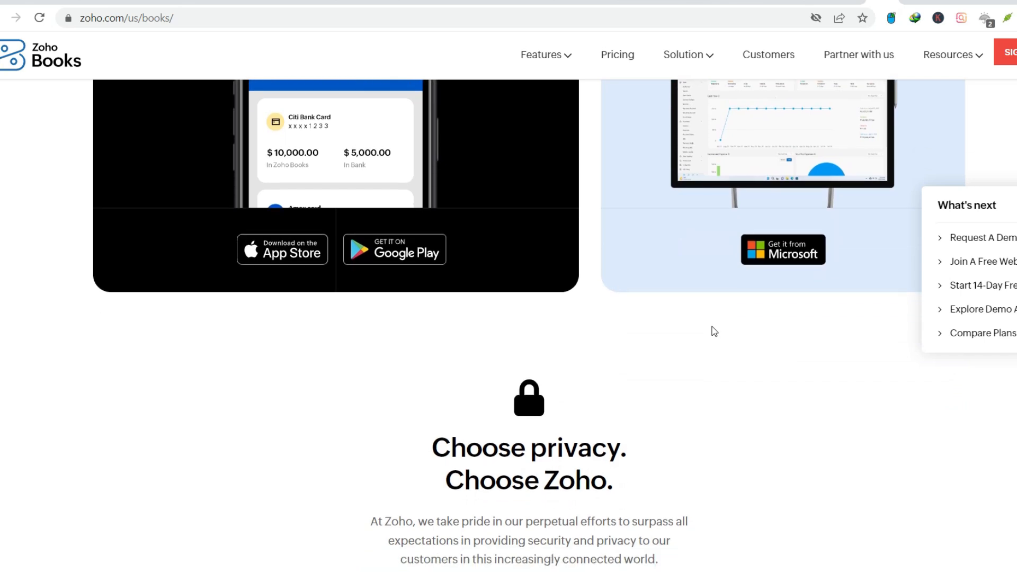
{"action": "scroll", "scroll_direction": "down", "scroll_amount": 3}
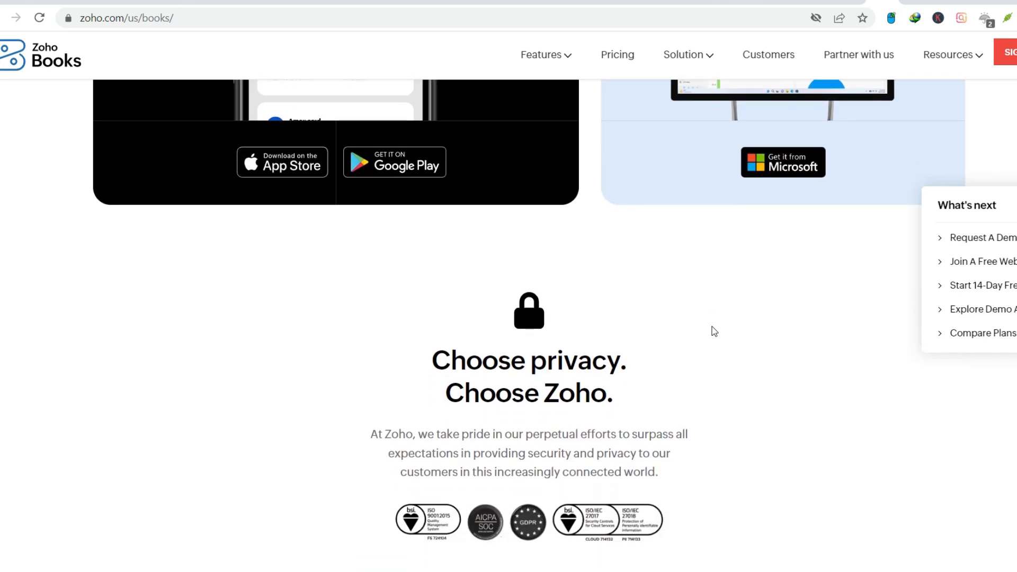
{"action": "scroll", "scroll_direction": "down", "scroll_amount": 3}
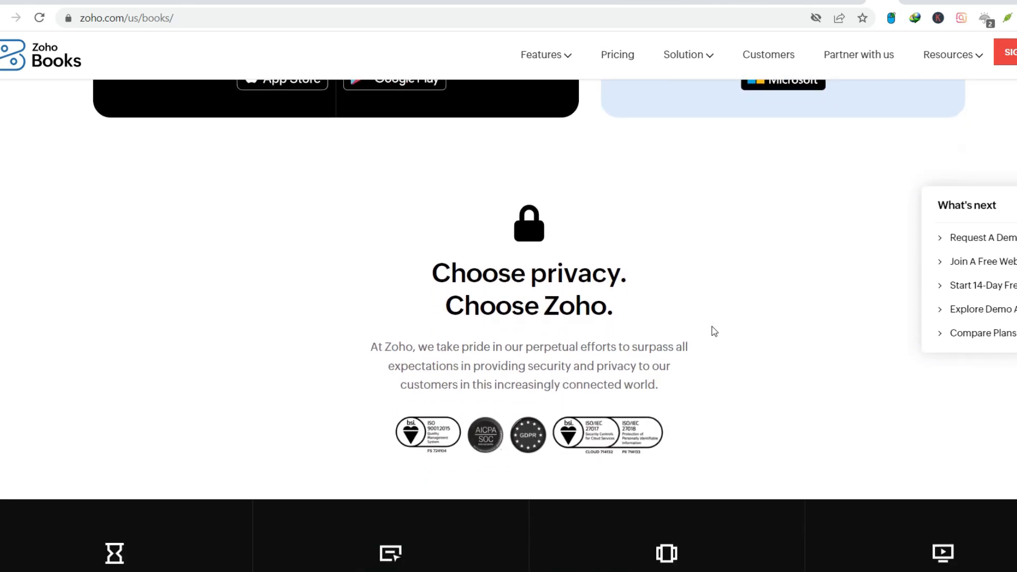
- Scroll to the Free trial, Request a demo, Plans and pricing and Webinar cards above the footer
{"action": "scroll", "scroll_direction": "down", "scroll_amount": 3}
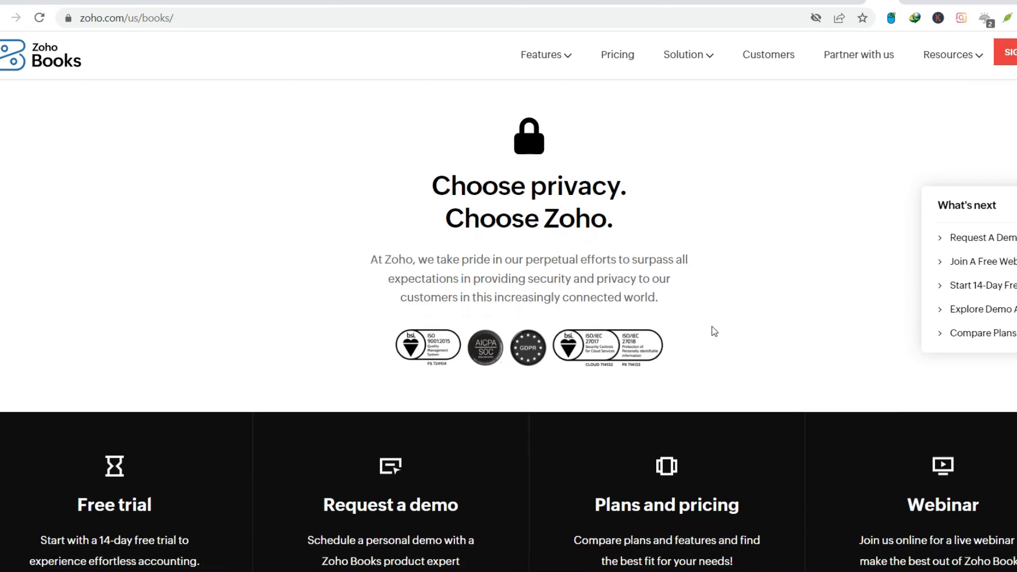
{"action": "scroll", "scroll_direction": "down", "scroll_amount": 3}
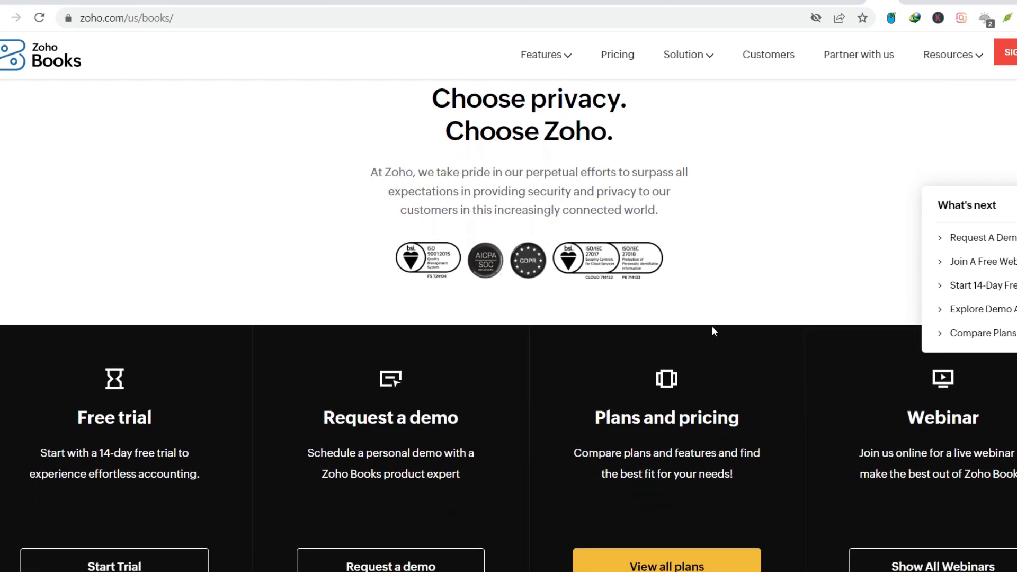
{"action": "scroll", "scroll_direction": "down", "scroll_amount": 3}
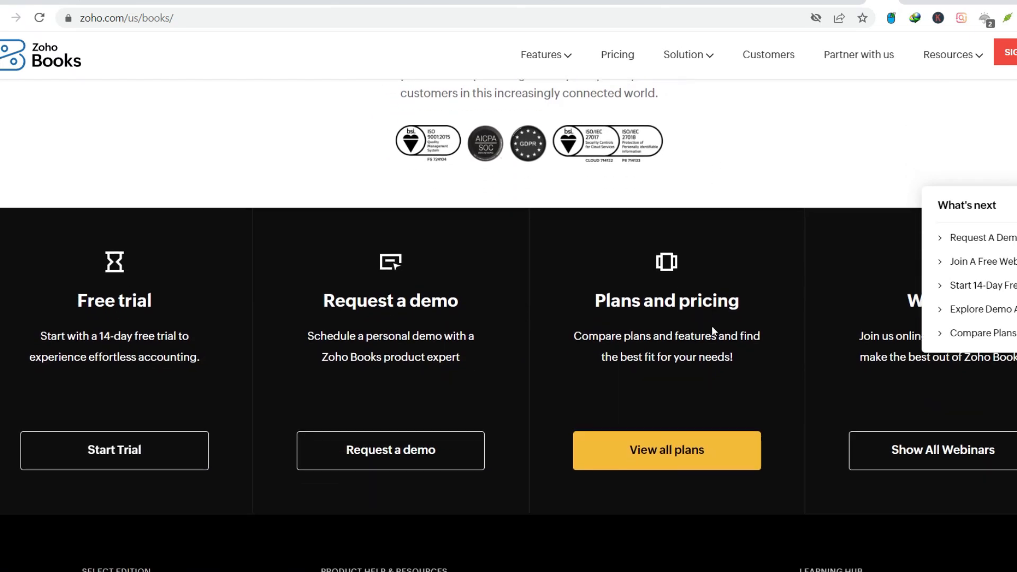
{"action": "scroll", "scroll_direction": "down", "scroll_amount": 3}
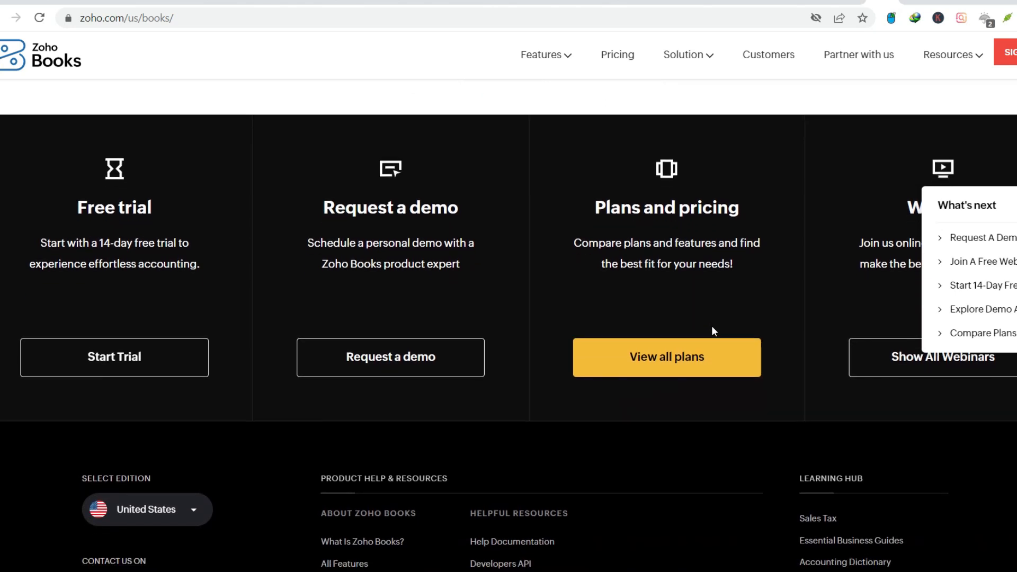
{"action": "scroll", "scroll_direction": "down", "scroll_amount": 3}
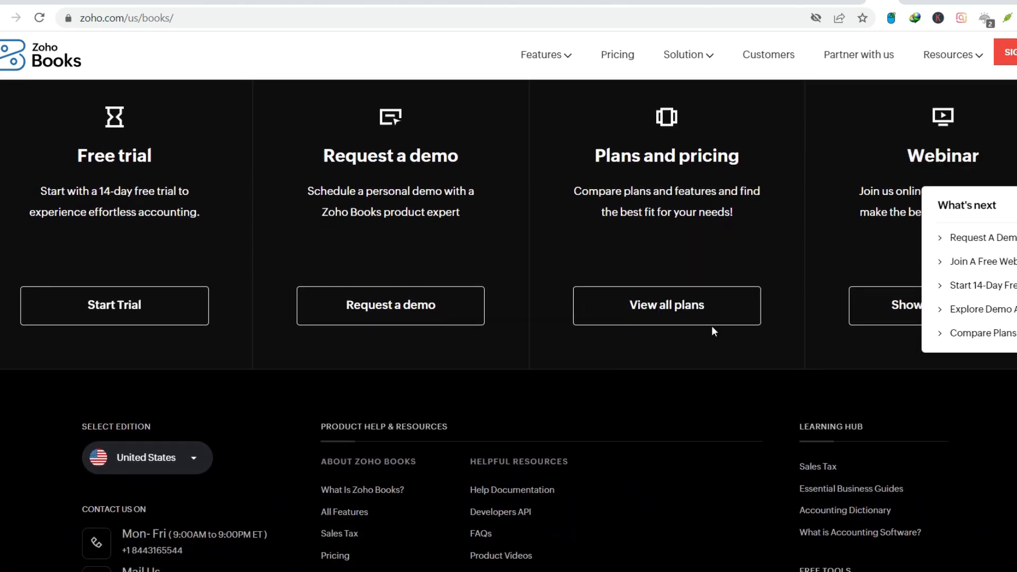
- Open the pricing page via 'View all plans' and switch to the Professional, Premium, Elite and Ultimate tier
{"action": "left_click", "coordinate": [666, 305]}
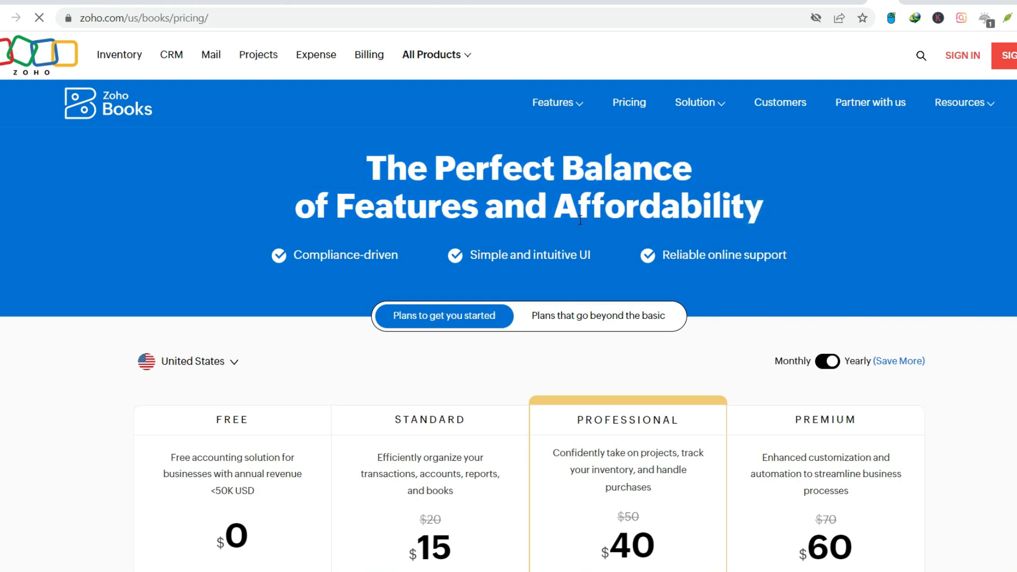
{"action": "scroll", "scroll_direction": "down", "scroll_amount": 3}
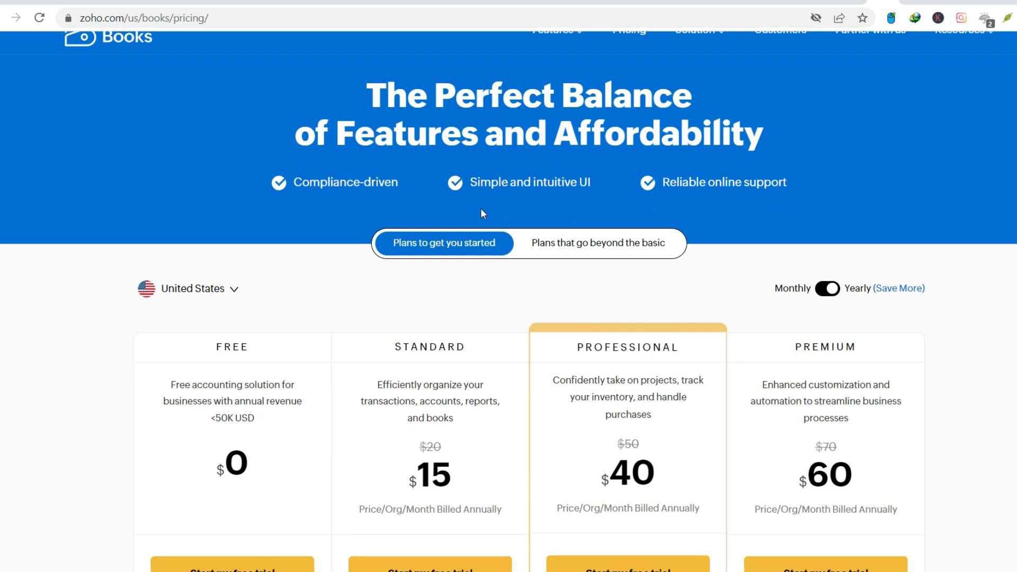
{"action": "mouse_move", "coordinate": [668, 174]}
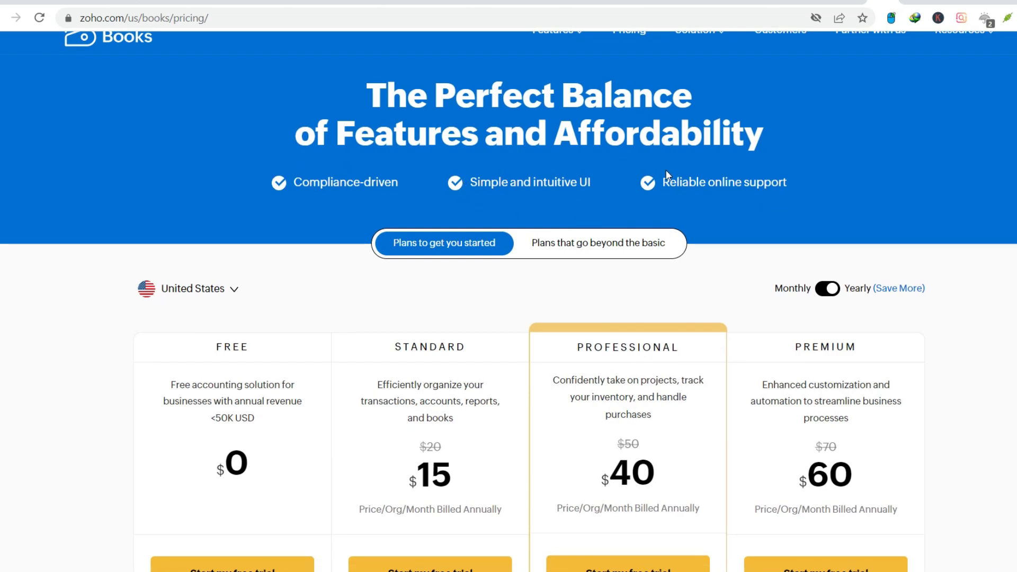
{"action": "mouse_move", "coordinate": [525, 244]}
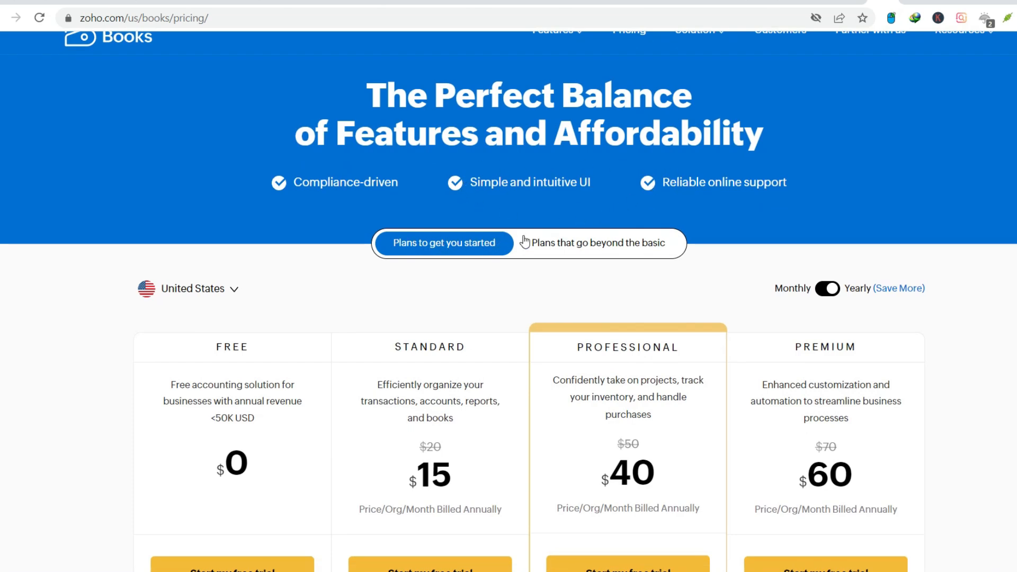
{"action": "left_click", "coordinate": [599, 244]}
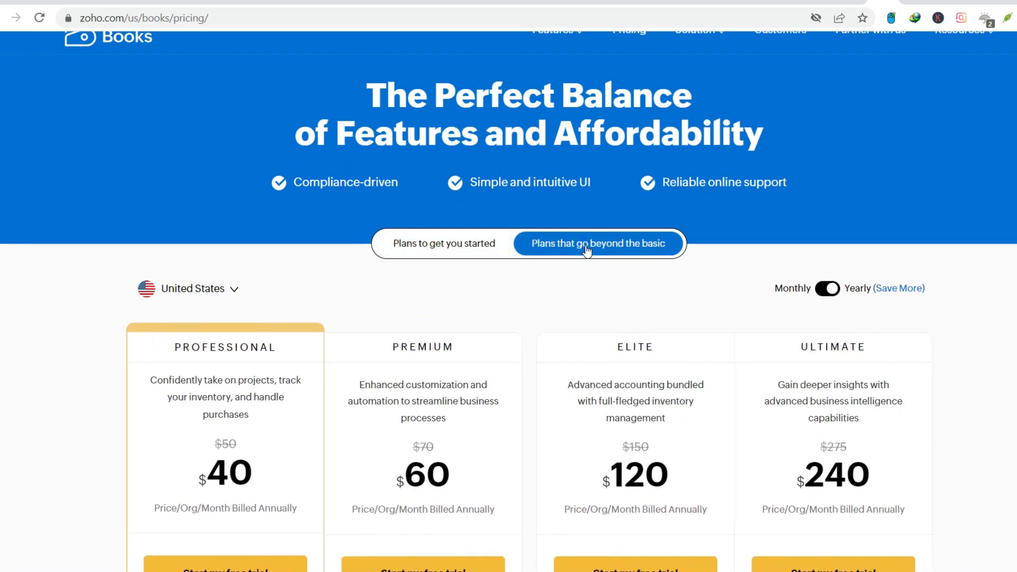